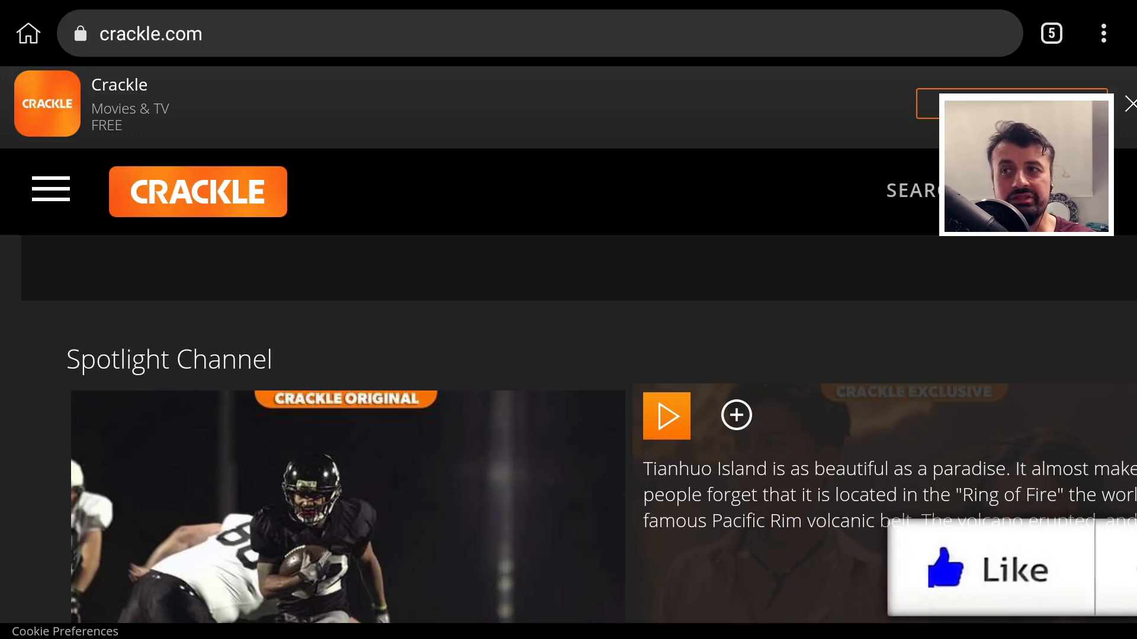
Leave crackle.com and load the TechDoctorUK YouTube channel home page.
{"action": "left_click", "coordinate": [993, 568]}
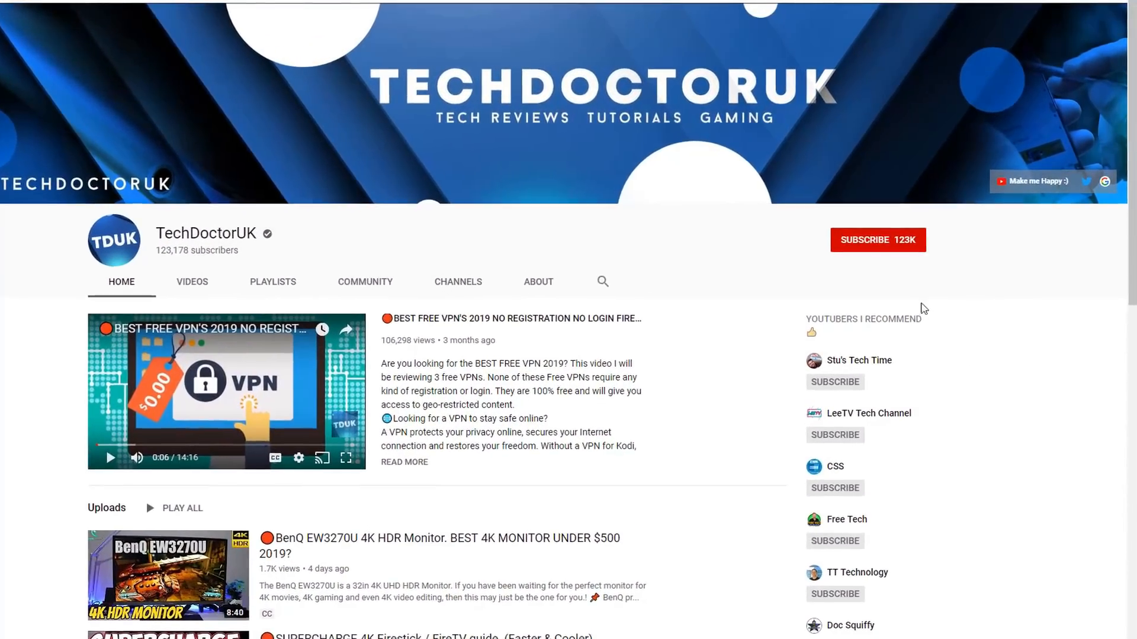
Return to the Fire TV home screen, where Downloader and YouTube are recently used apps.
{"action": "left_click", "coordinate": [878, 240]}
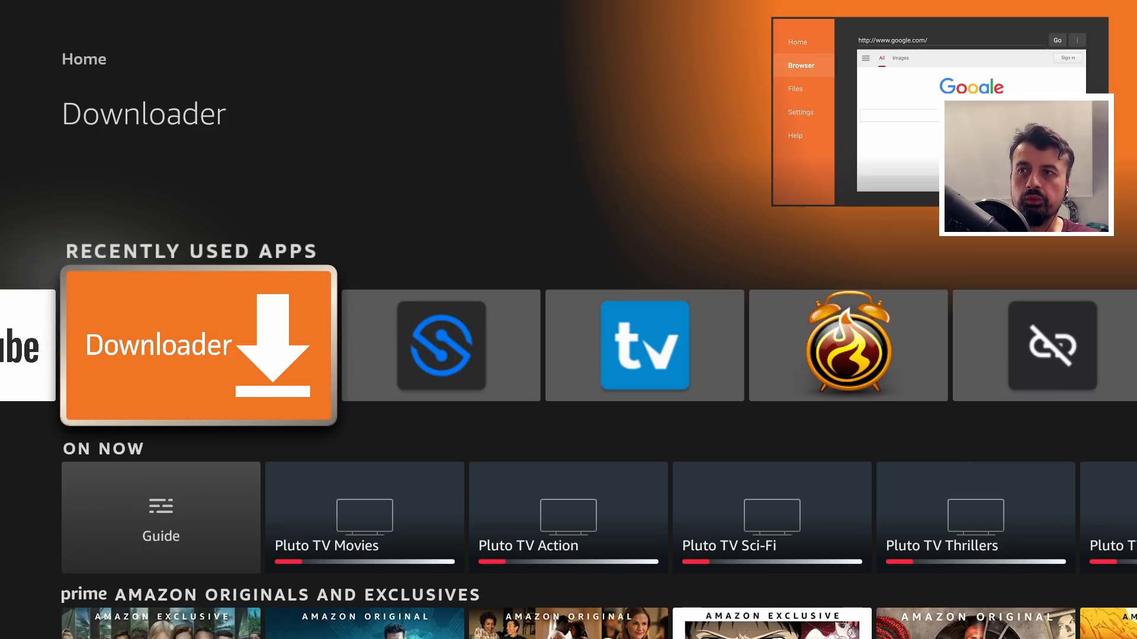
In Downloader, load code 53402, open the Unlock Streaming Services article and scroll to Software Needed.
{"action": "left_click", "coordinate": [198, 346]}
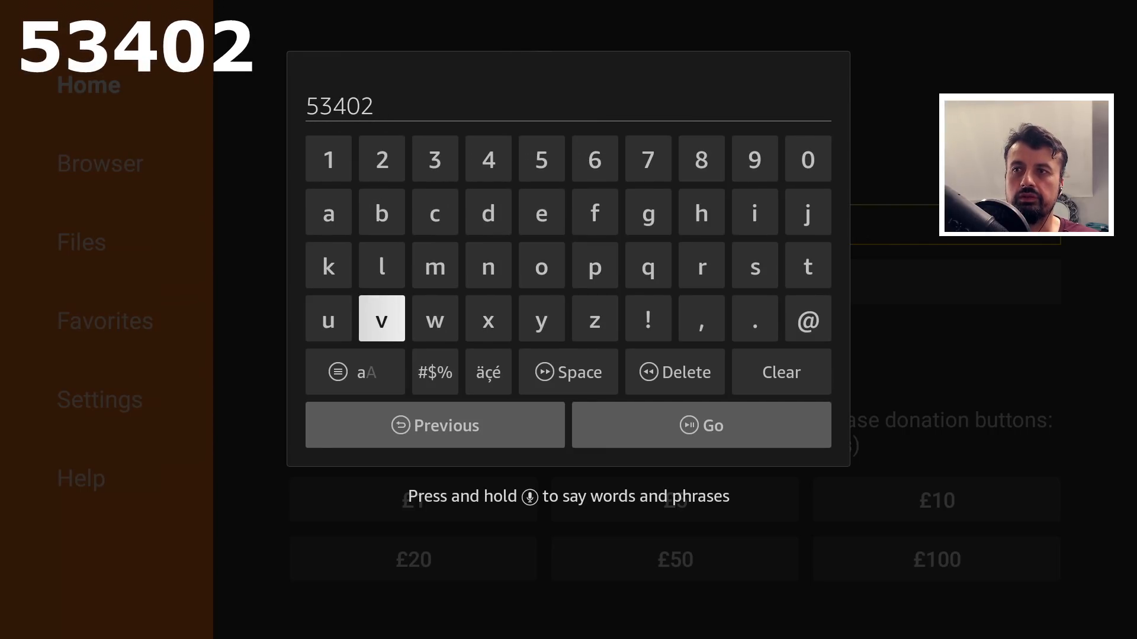
{"action": "left_click", "coordinate": [701, 425]}
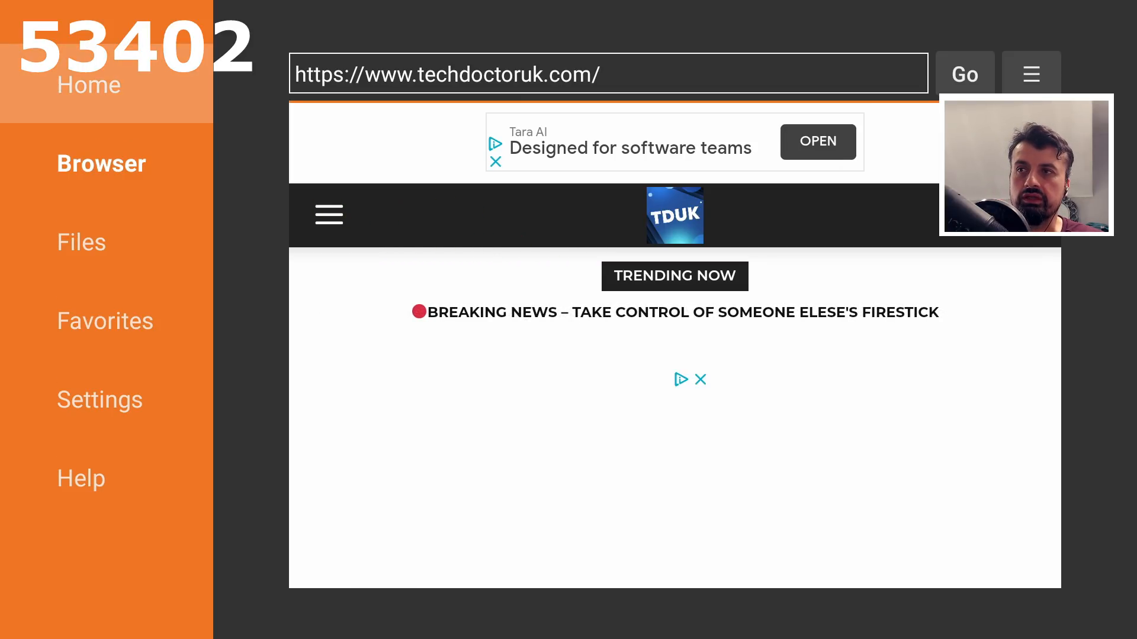
{"action": "left_click", "coordinate": [329, 214]}
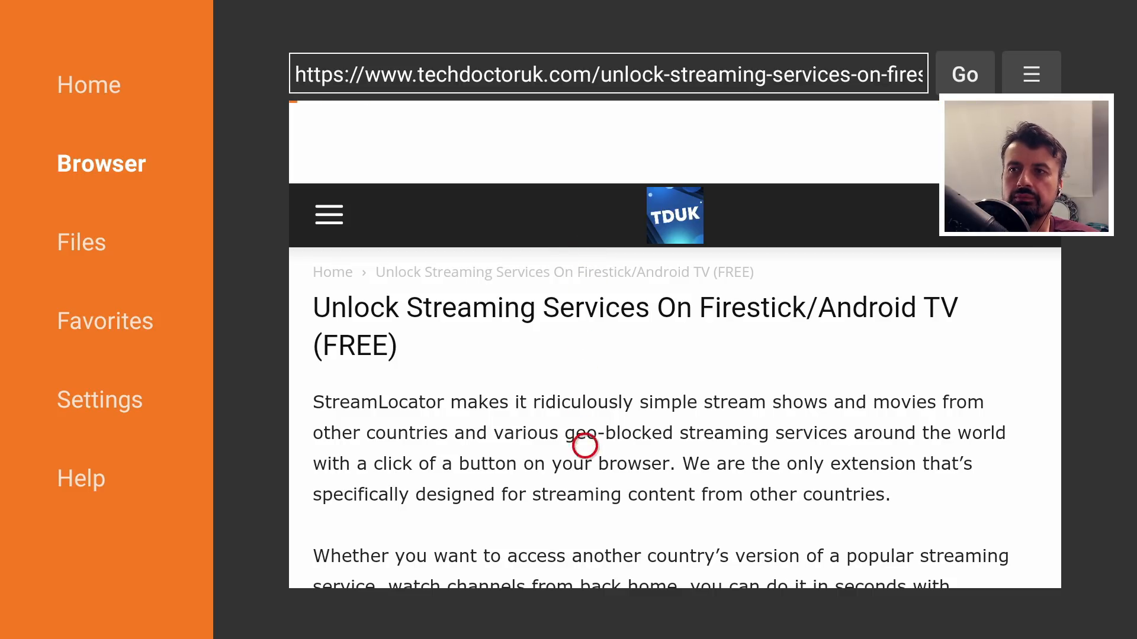
{"action": "scroll", "scroll_direction": "down", "scroll_amount": 3}
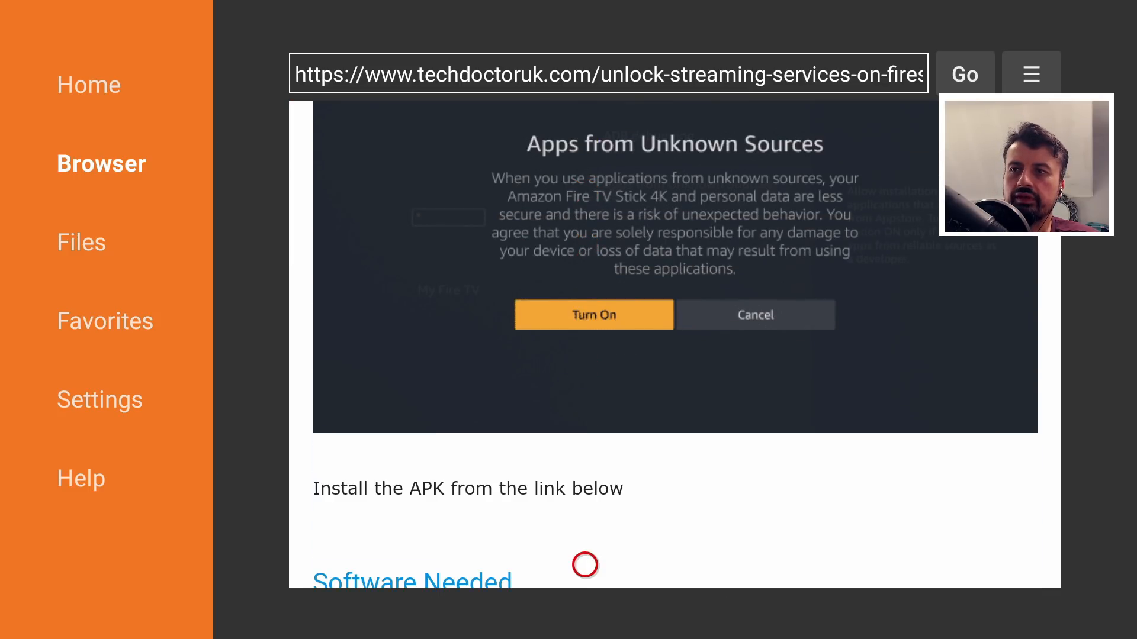
{"action": "scroll", "scroll_direction": "down", "scroll_amount": 3}
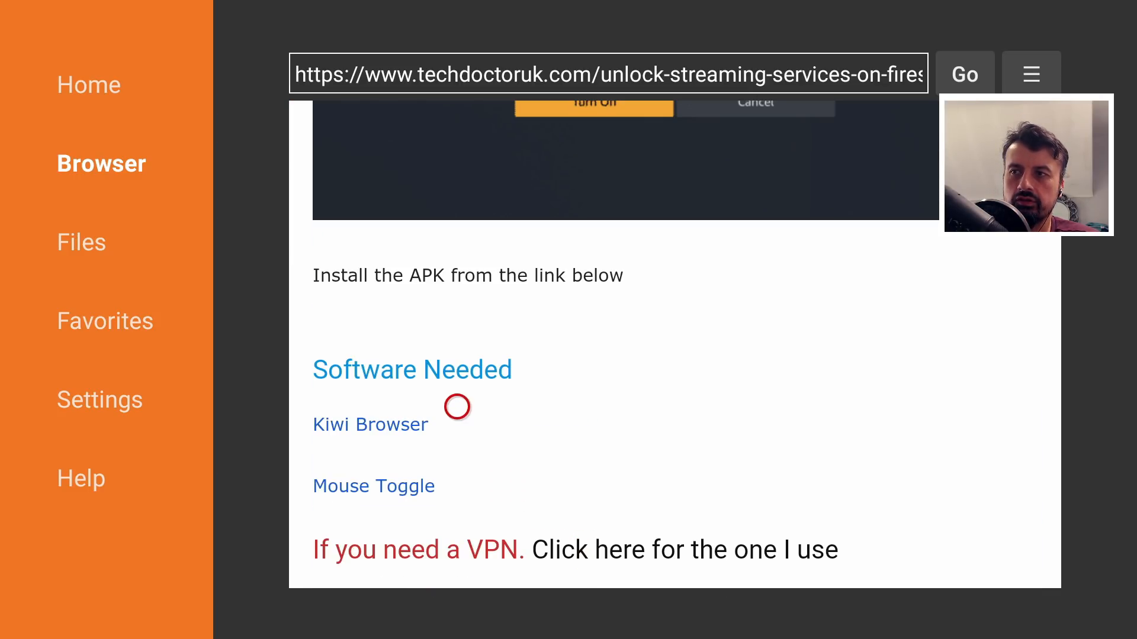
{"action": "mouse_move", "coordinate": [377, 407]}
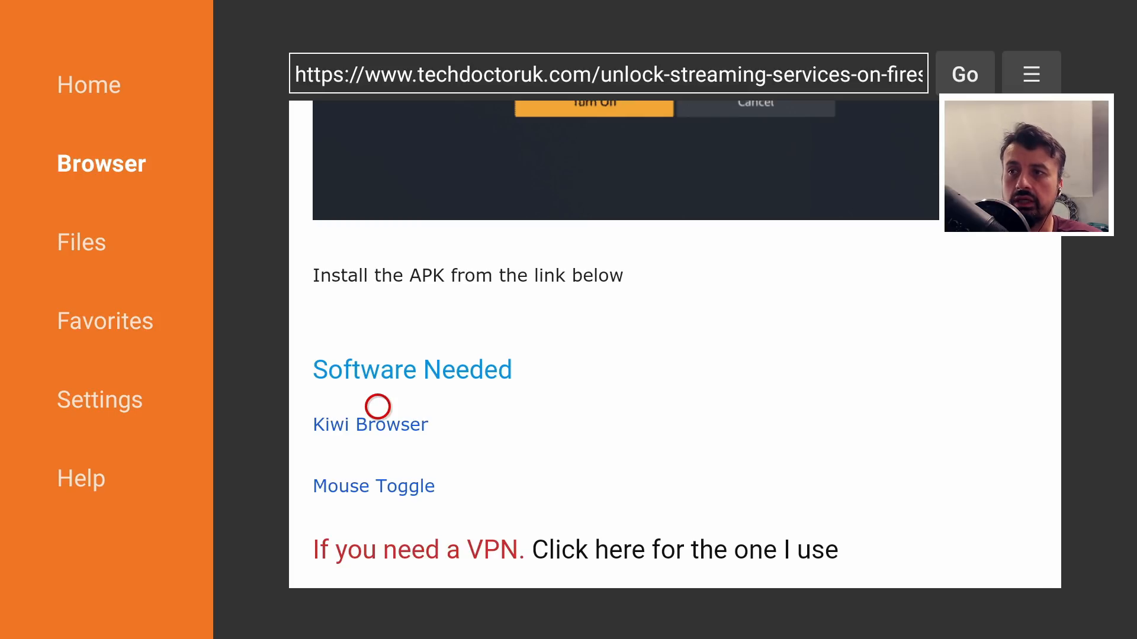
{"action": "mouse_move", "coordinate": [377, 426]}
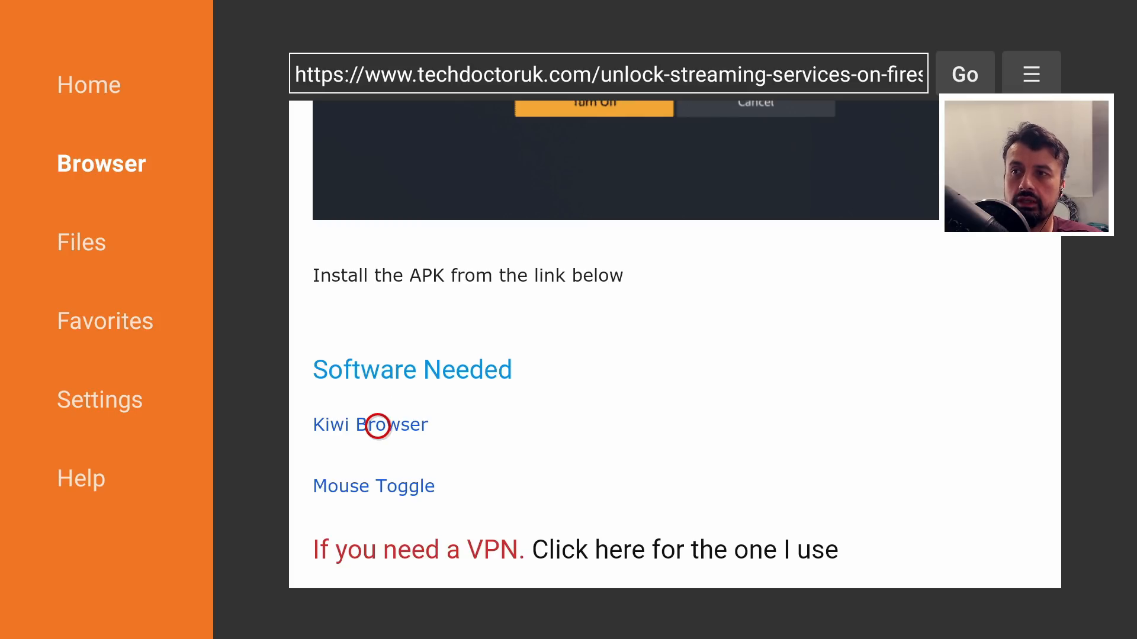
Download and install the Kiwi Browser APK, then launch it to its start page.
{"action": "left_click", "coordinate": [378, 425]}
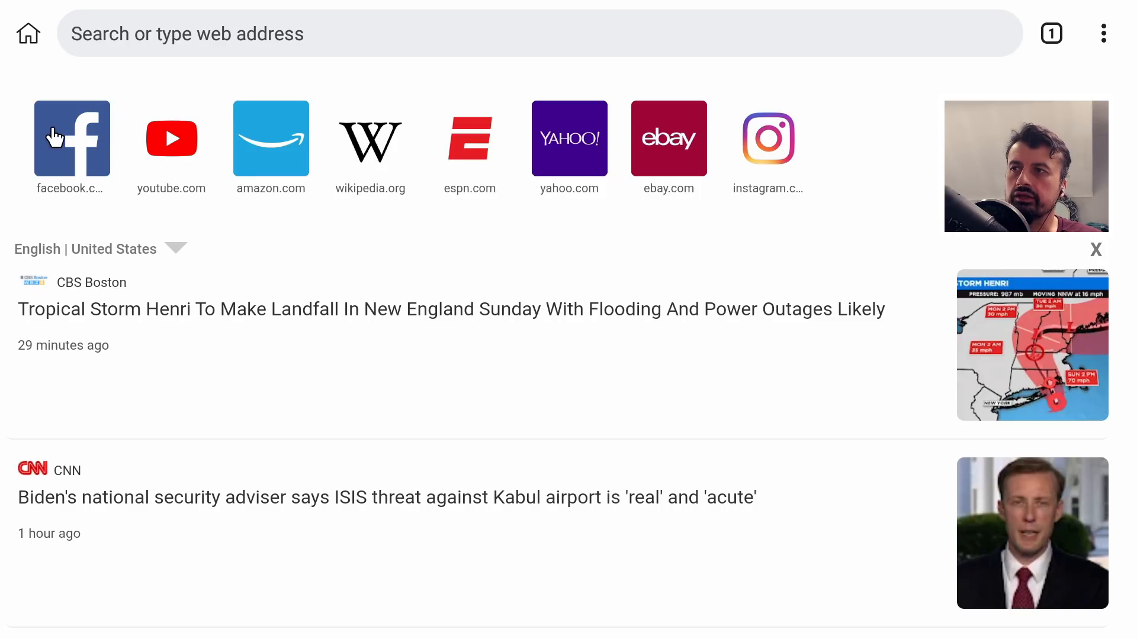
{"action": "mouse_move", "coordinate": [176, 317]}
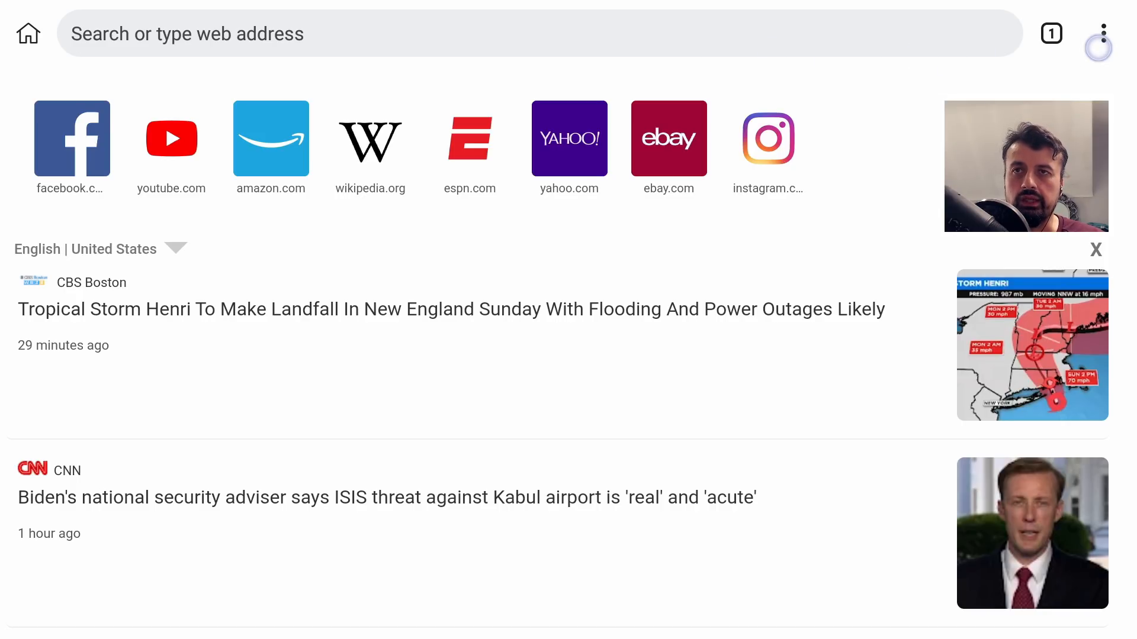
Go from Kiwi's Extensions manager to the Chrome Web Store and reach its search box.
{"action": "left_click", "coordinate": [1103, 33]}
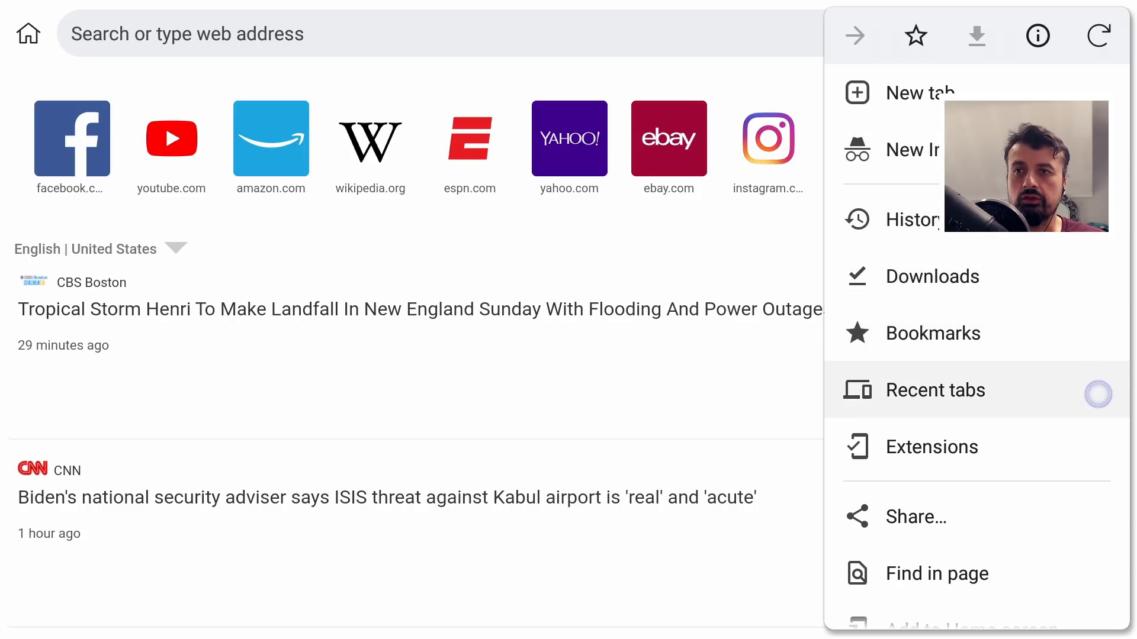
{"action": "left_click", "coordinate": [932, 447]}
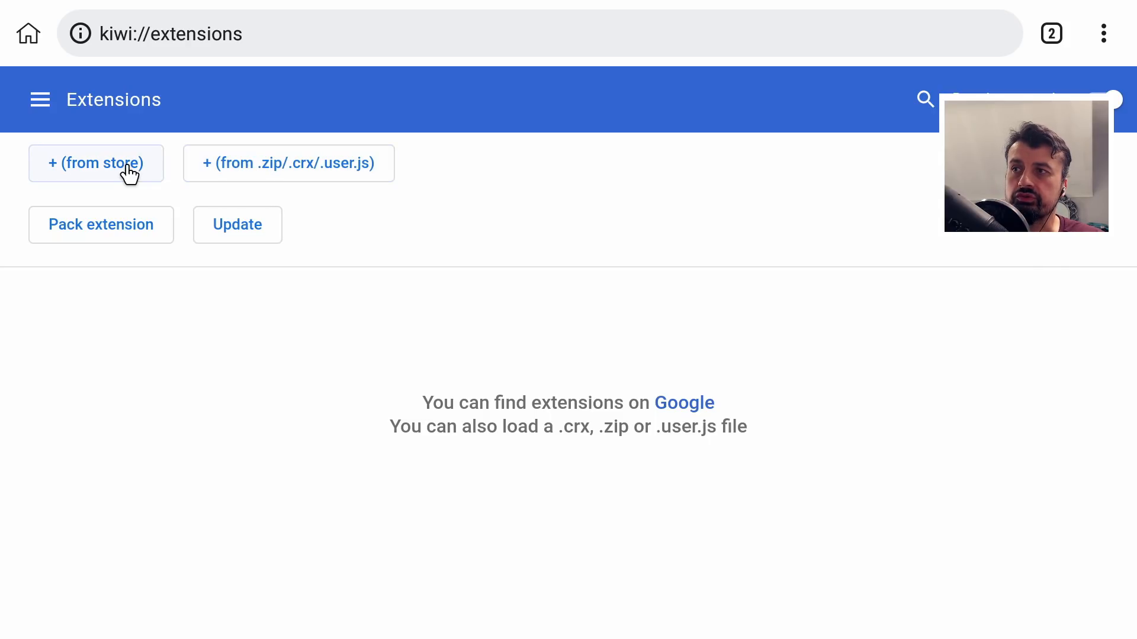
{"action": "left_click", "coordinate": [96, 163]}
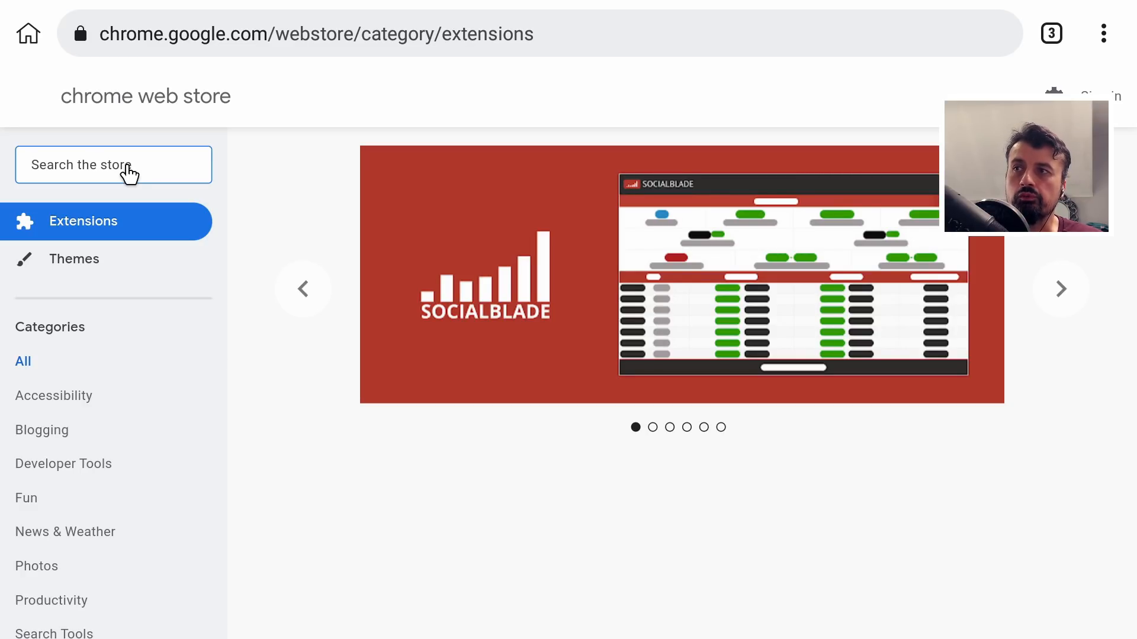
{"action": "scroll", "scroll_direction": "down", "scroll_amount": 3}
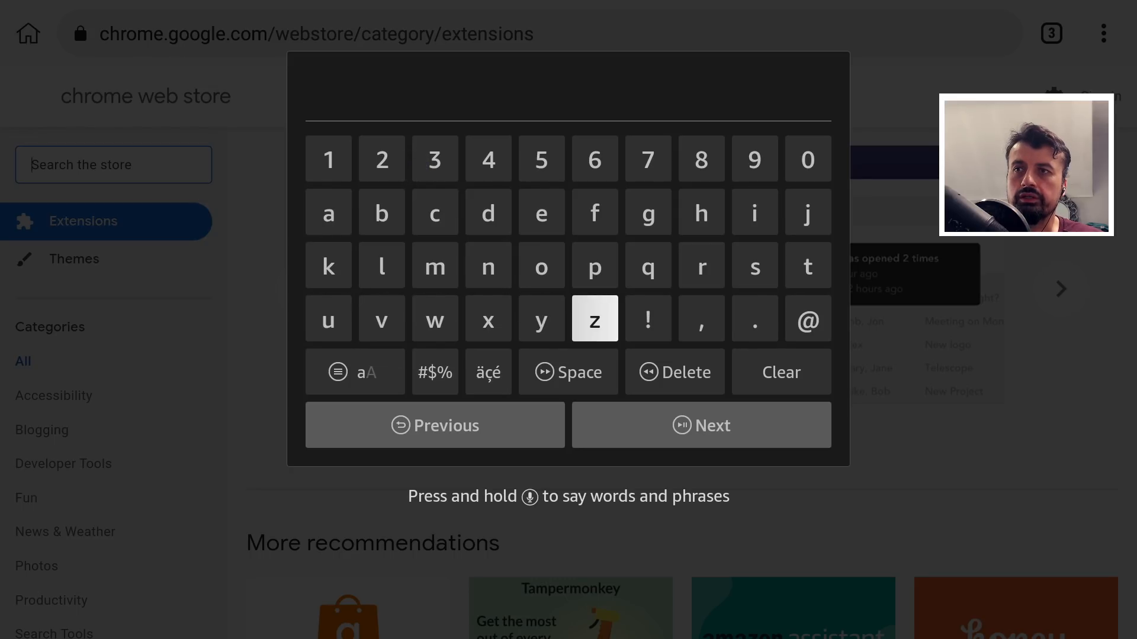
Search the store for 'streamlocator' and open StreamLocator Geo-unblocking by The Experts.
{"action": "left_click", "coordinate": [754, 265]}
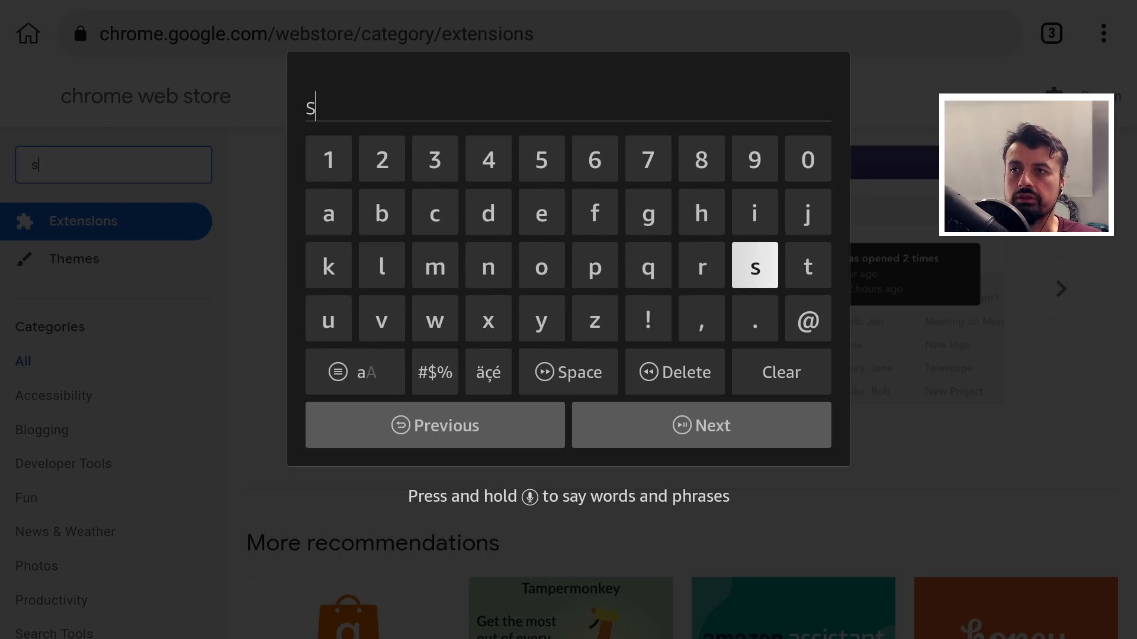
{"action": "type", "text": "treamlocator"}
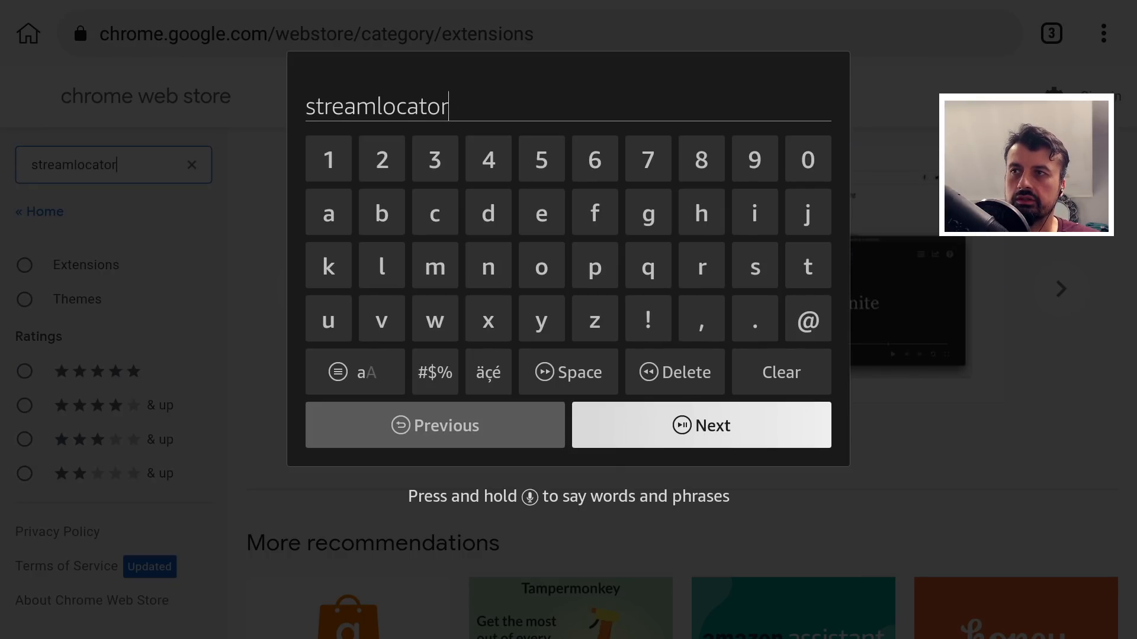
{"action": "left_click", "coordinate": [701, 424]}
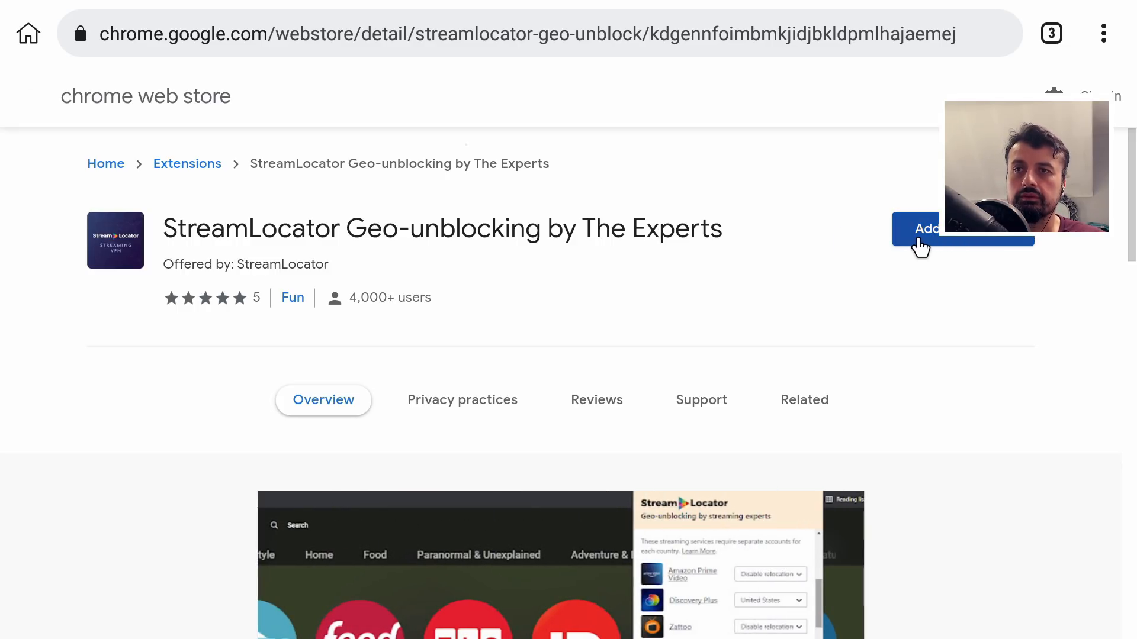
Add and confirm StreamLocator Geo-unblocking by The Experts, then view its Related extensions.
{"action": "left_click", "coordinate": [922, 242]}
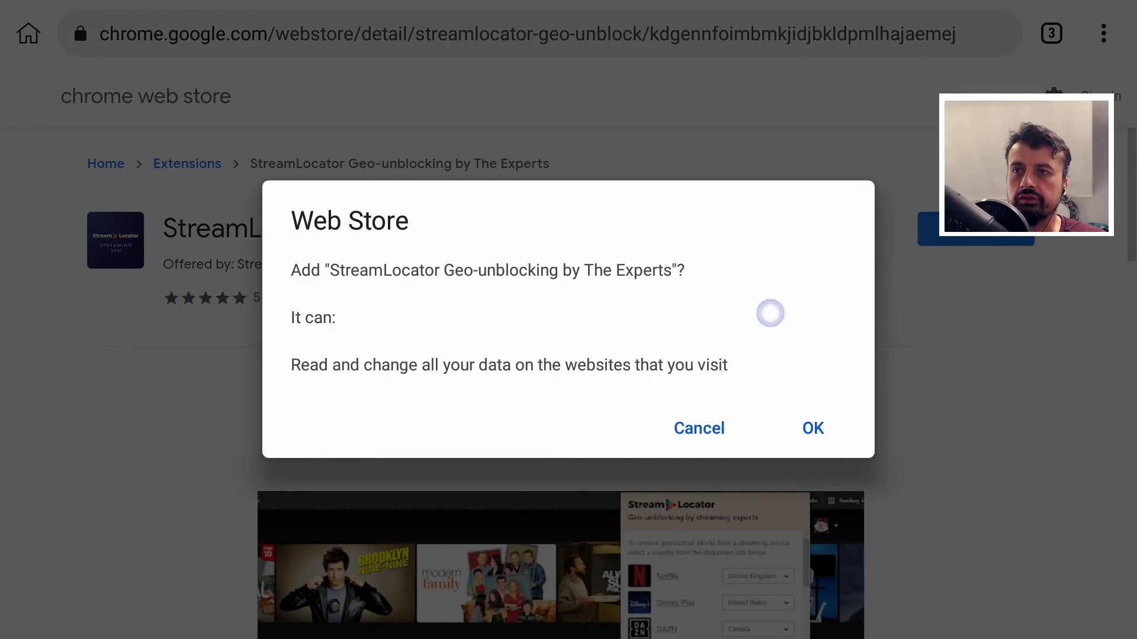
{"action": "left_click", "coordinate": [813, 429]}
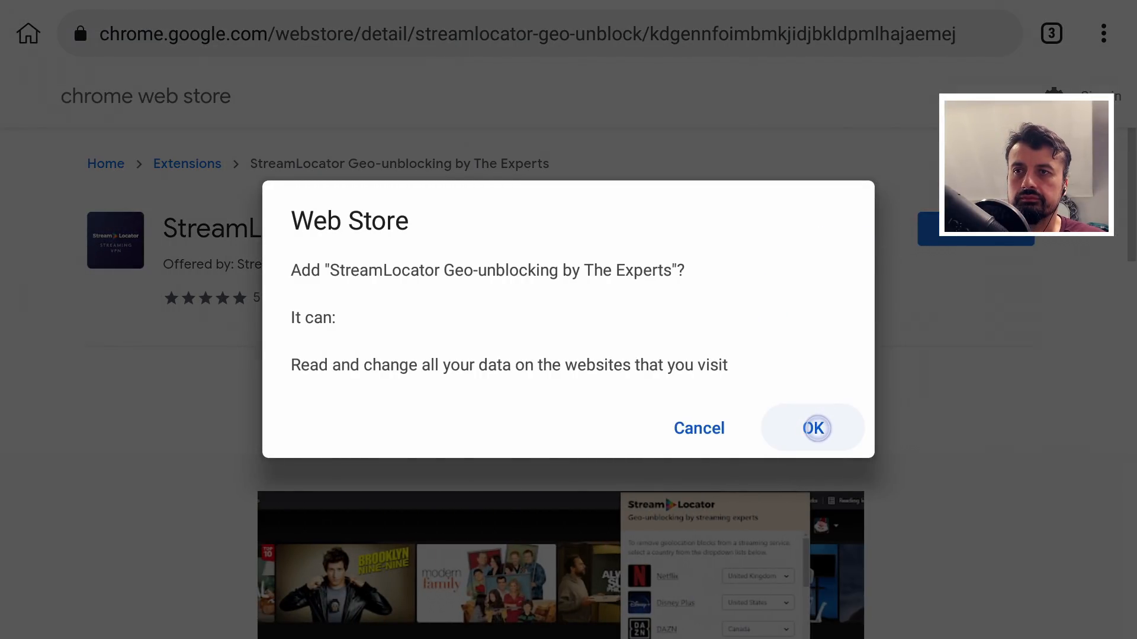
{"action": "left_click", "coordinate": [817, 428]}
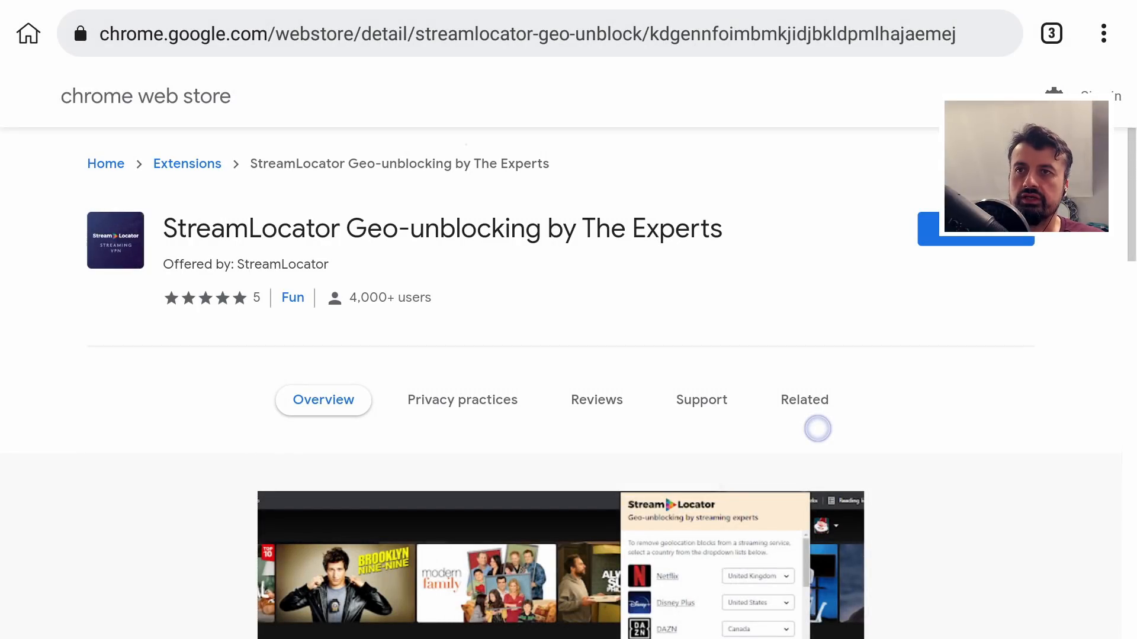
{"action": "left_click", "coordinate": [804, 400]}
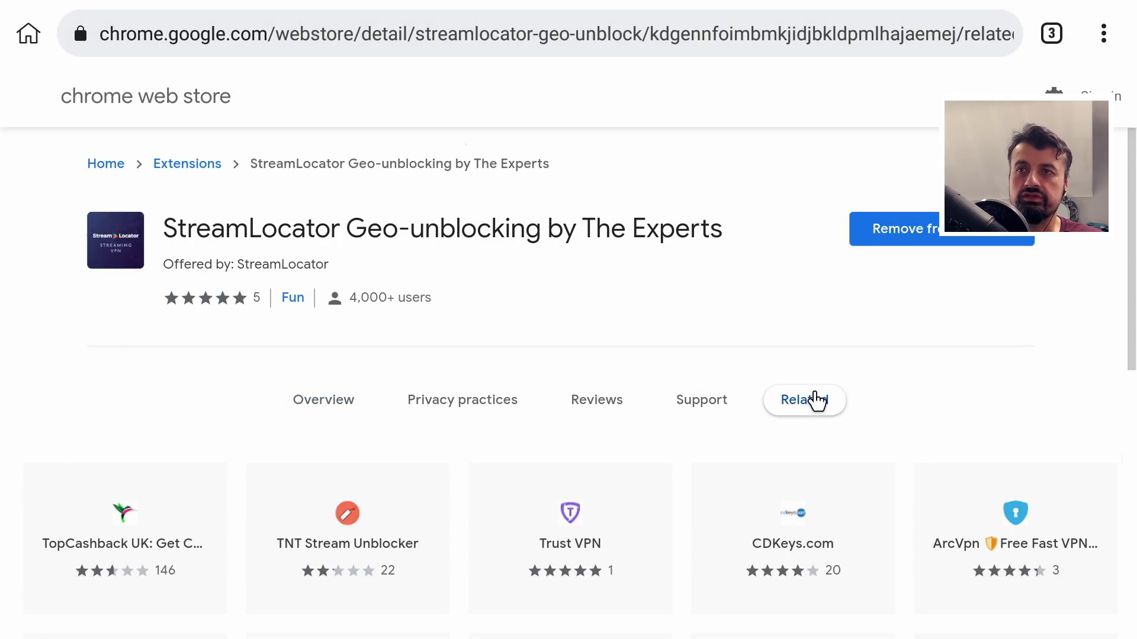
{"action": "mouse_move", "coordinate": [938, 254]}
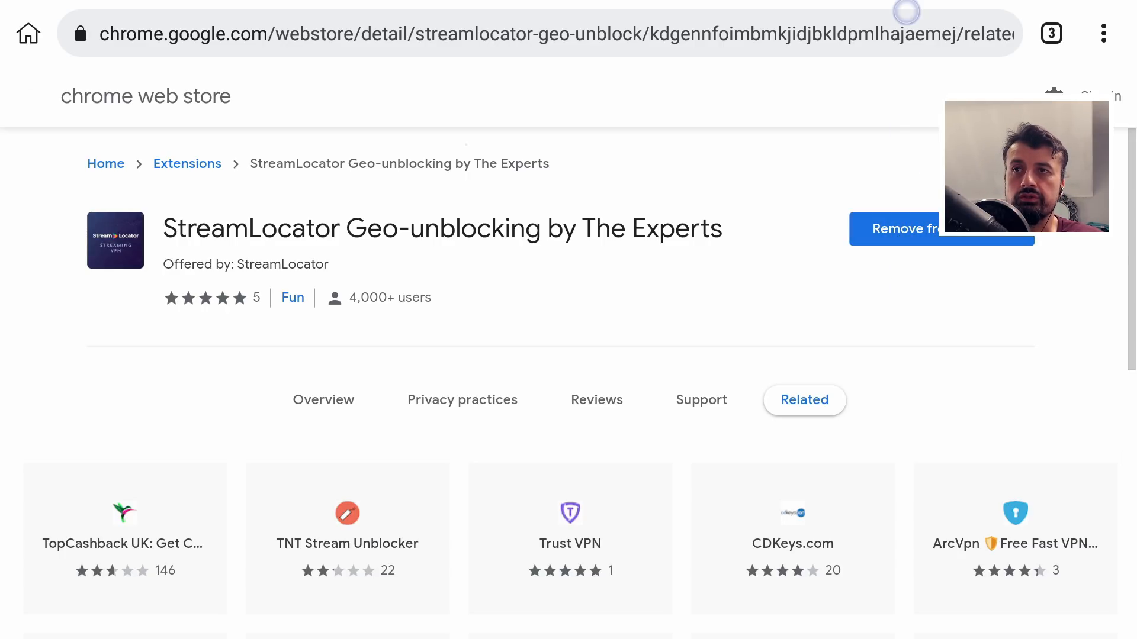
{"action": "left_click", "coordinate": [1104, 32]}
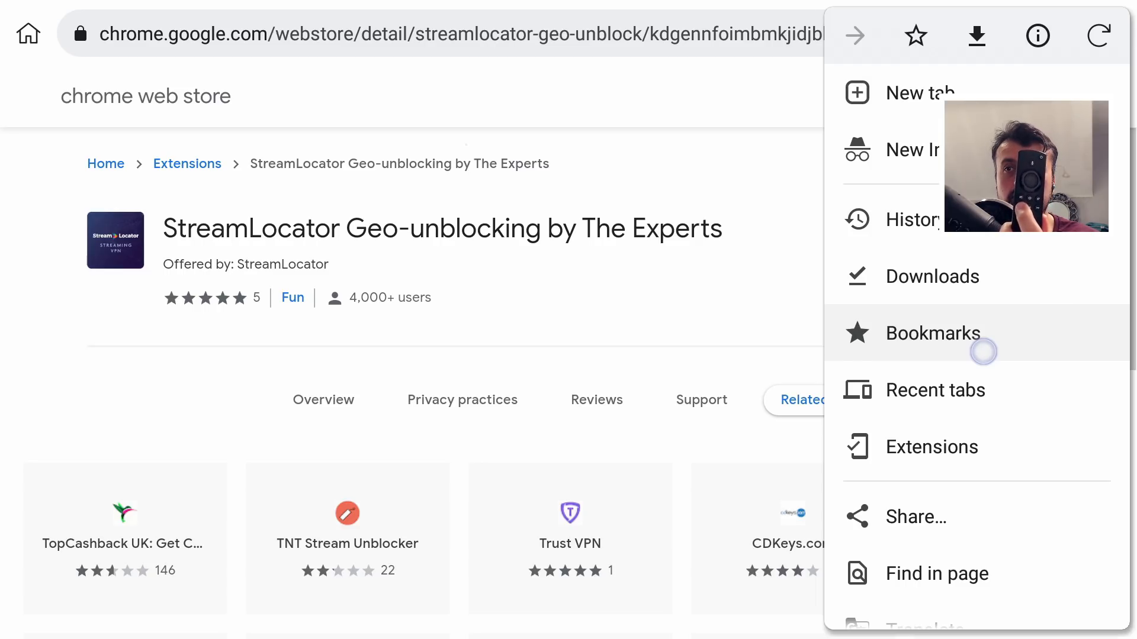
Scroll the browser menu to open StreamLocator's panel with Netflix and Disney Plus country choices.
{"action": "scroll", "scroll_direction": "down", "scroll_amount": 3}
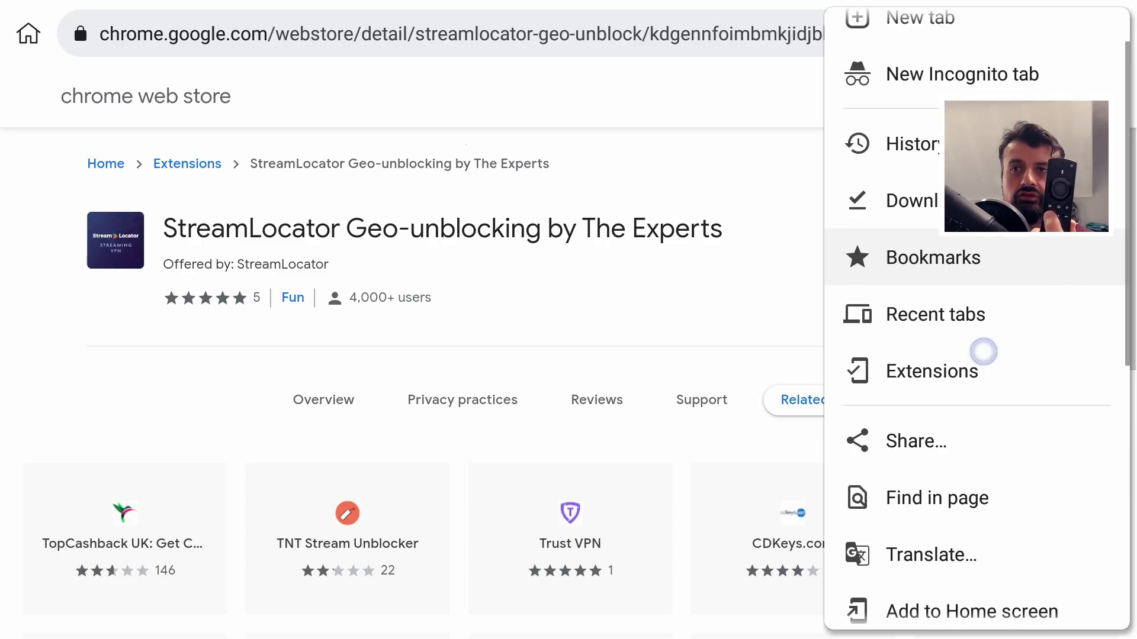
{"action": "scroll", "scroll_direction": "down", "scroll_amount": 3}
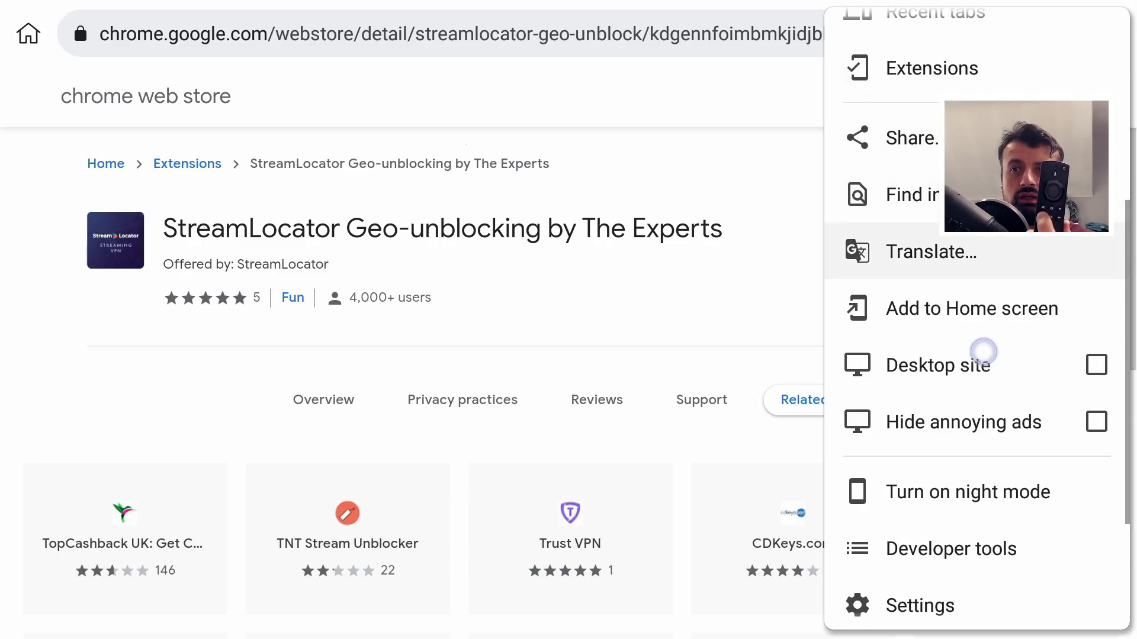
{"action": "scroll", "scroll_direction": "down", "scroll_amount": 3}
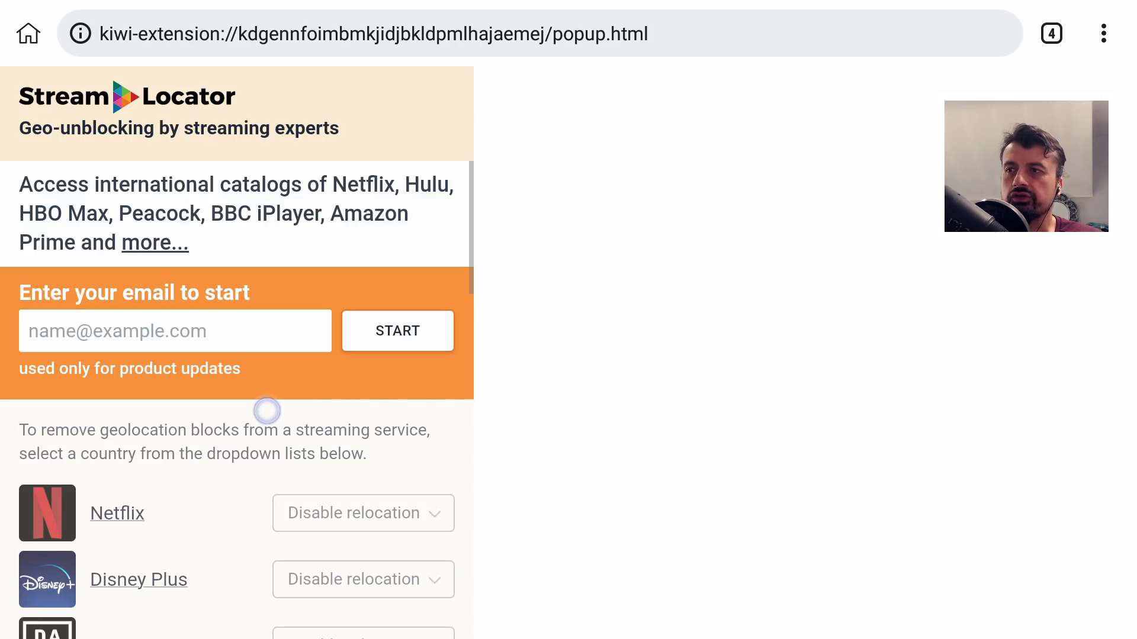
Enter an email in StreamLocator's sign-up field and tap START to unlock the country list.
{"action": "left_click", "coordinate": [175, 331]}
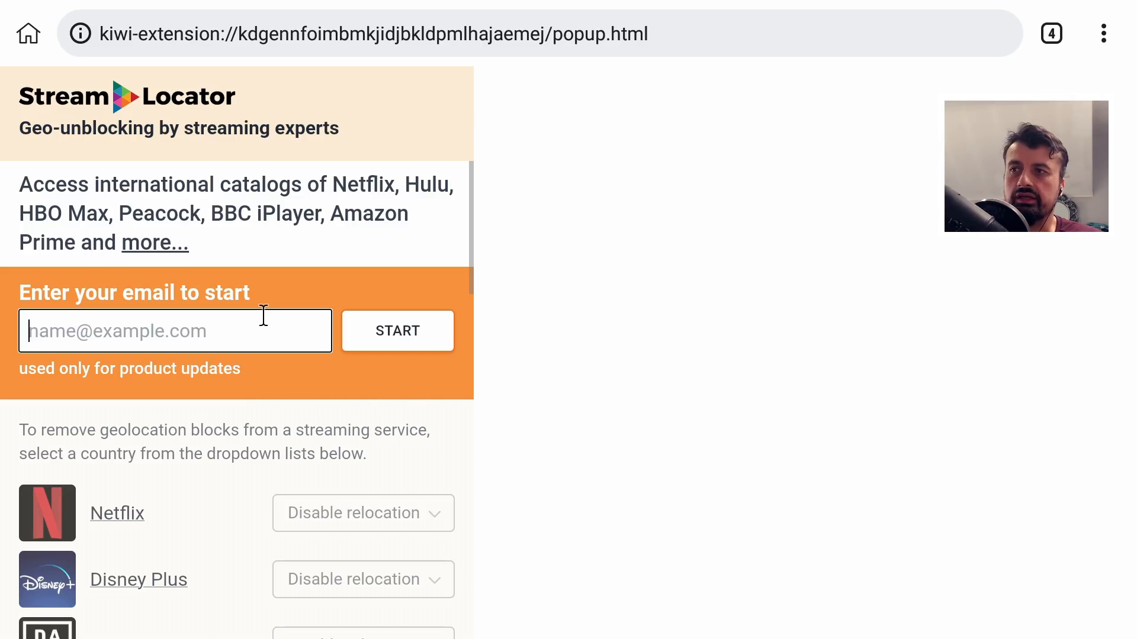
{"action": "left_click", "coordinate": [148, 331]}
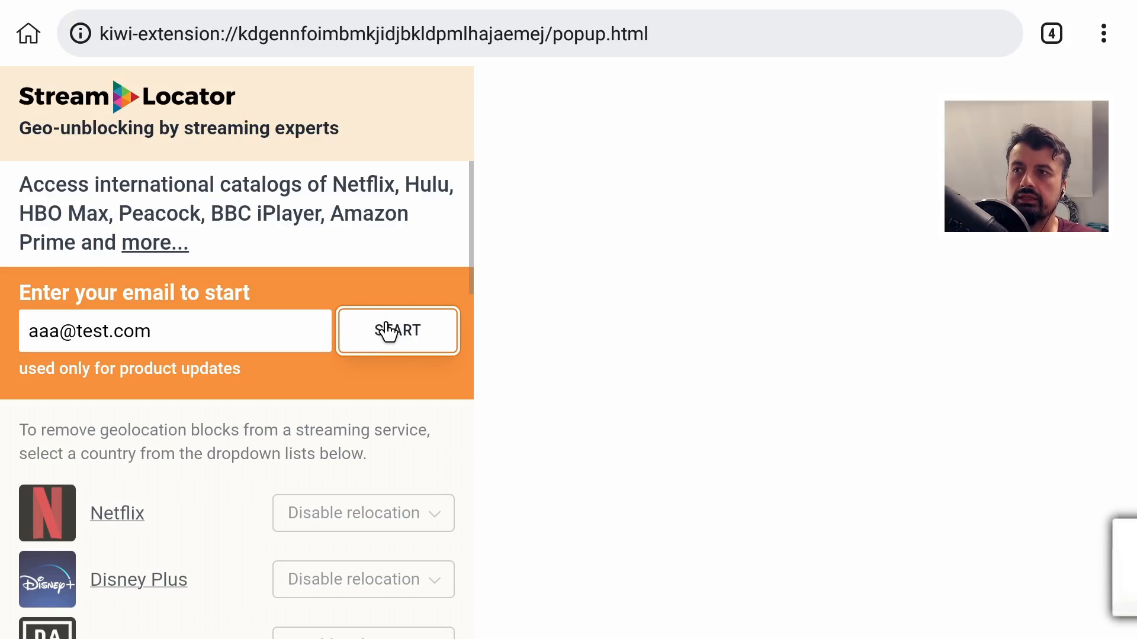
{"action": "left_click", "coordinate": [398, 331]}
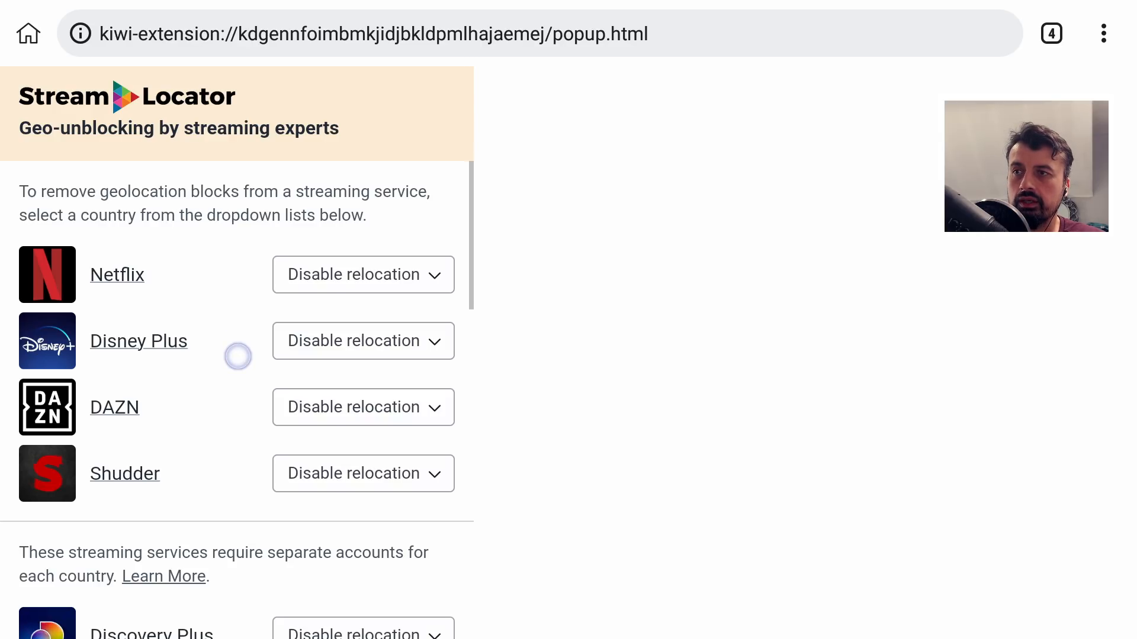
Scroll the StreamLocator panel past Discovery Plus and Zattoo to services like Hulu and NBC.
{"action": "scroll", "scroll_direction": "down", "scroll_amount": 3}
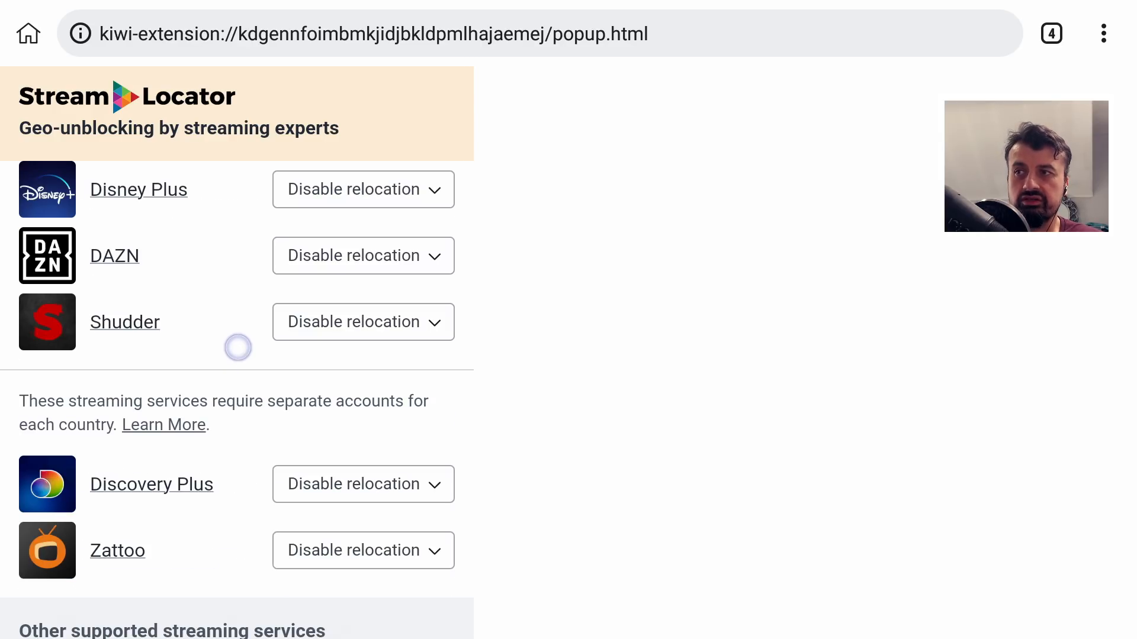
{"action": "scroll", "scroll_direction": "down", "scroll_amount": 3}
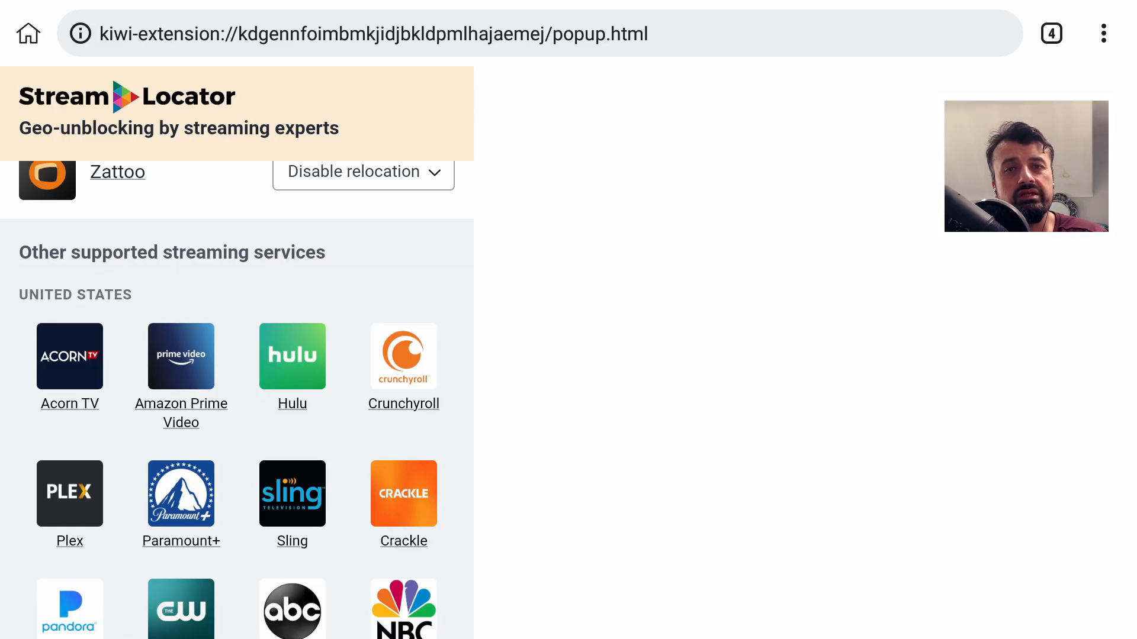
{"action": "scroll", "scroll_direction": "down", "scroll_amount": 3}
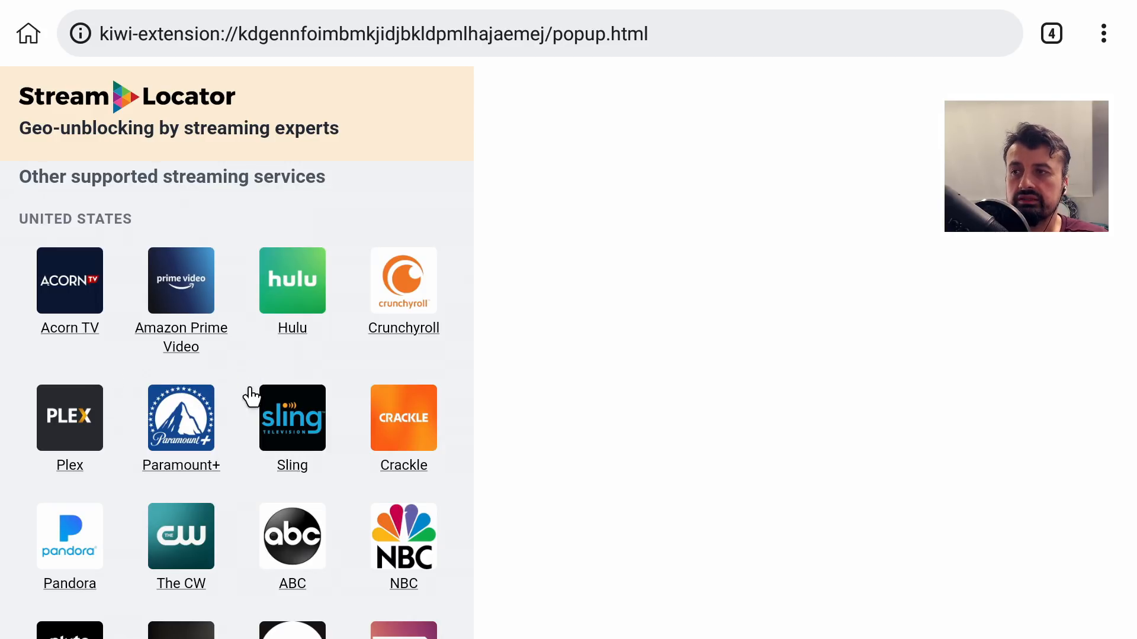
{"action": "mouse_move", "coordinate": [311, 409]}
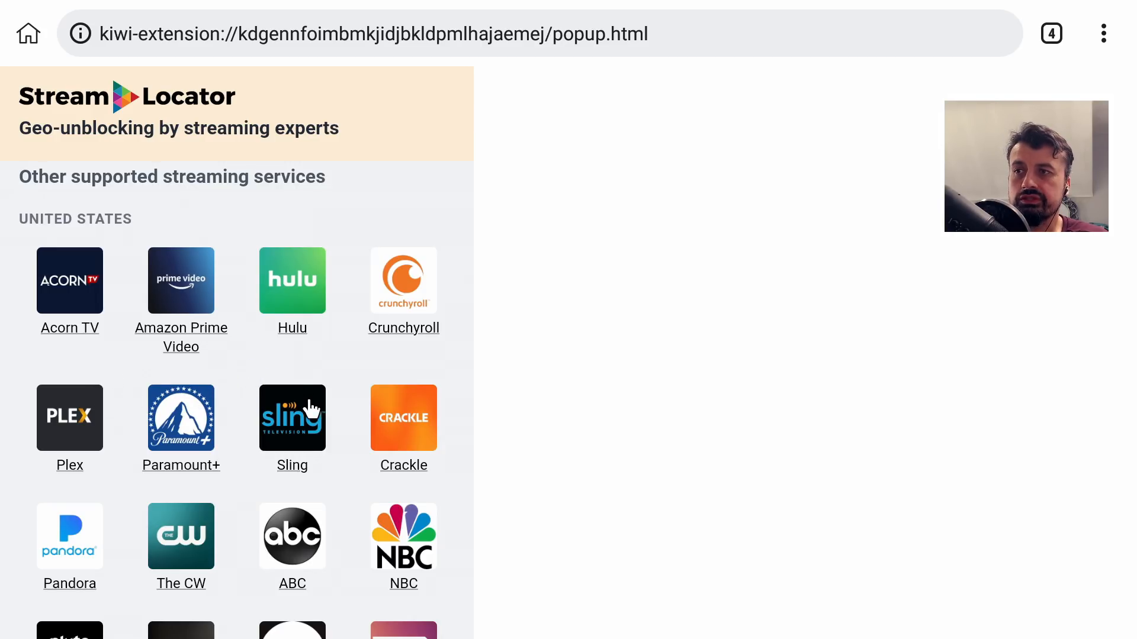
{"action": "mouse_move", "coordinate": [312, 426]}
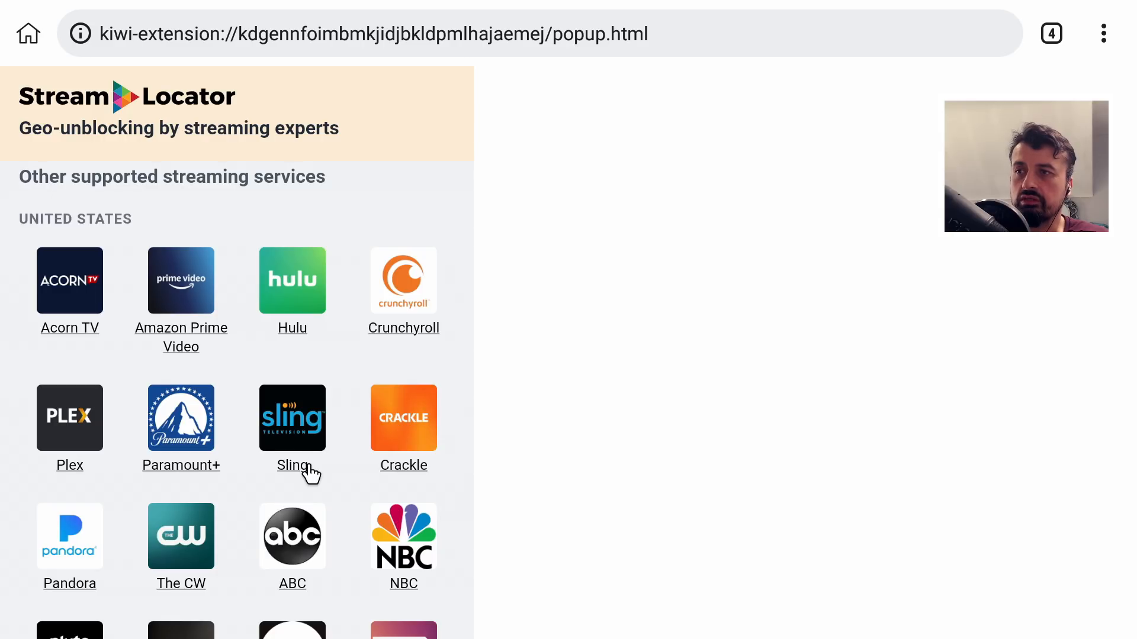
{"action": "mouse_move", "coordinate": [306, 440]}
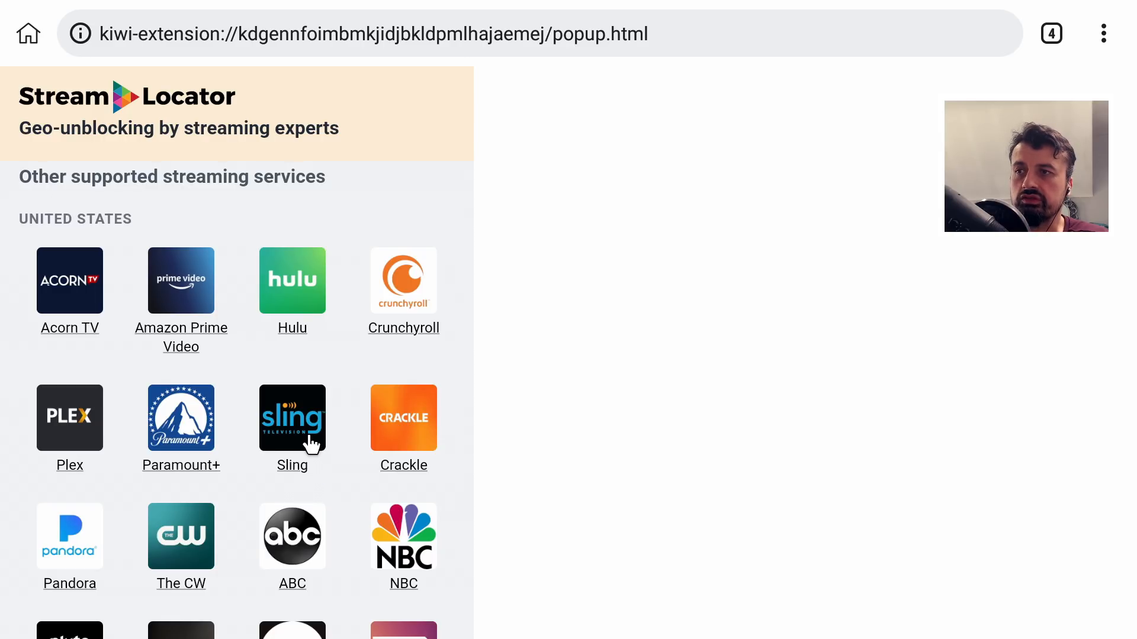
{"action": "mouse_move", "coordinate": [412, 442]}
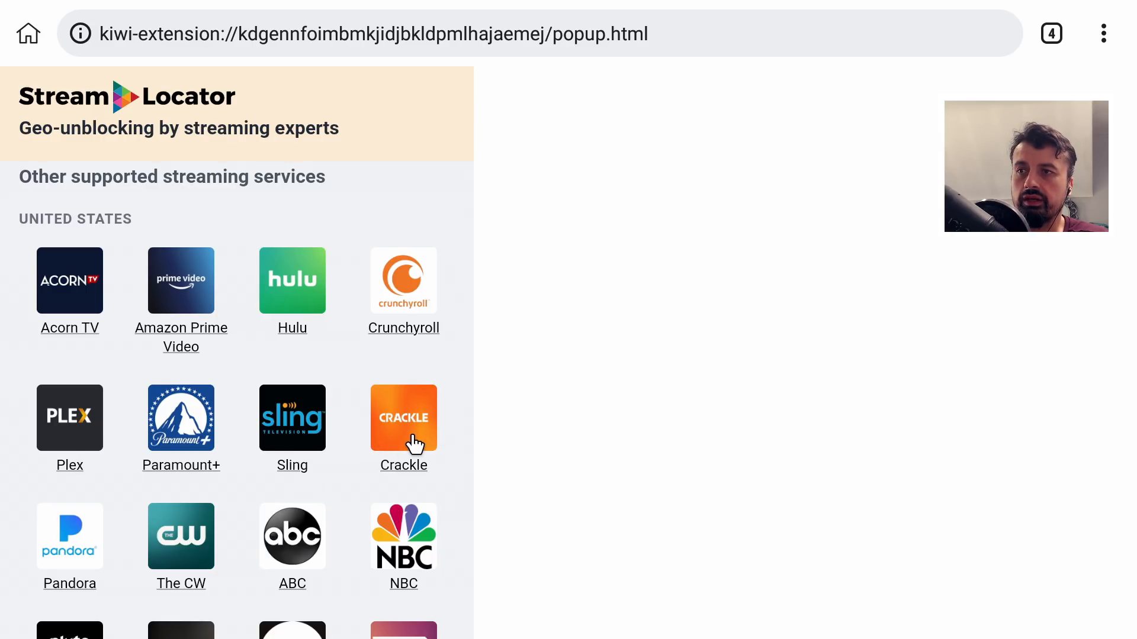
Open crackle.com from the Crackle tile, browse its free movie channels, then return to StreamLocator.
{"action": "left_click", "coordinate": [403, 418]}
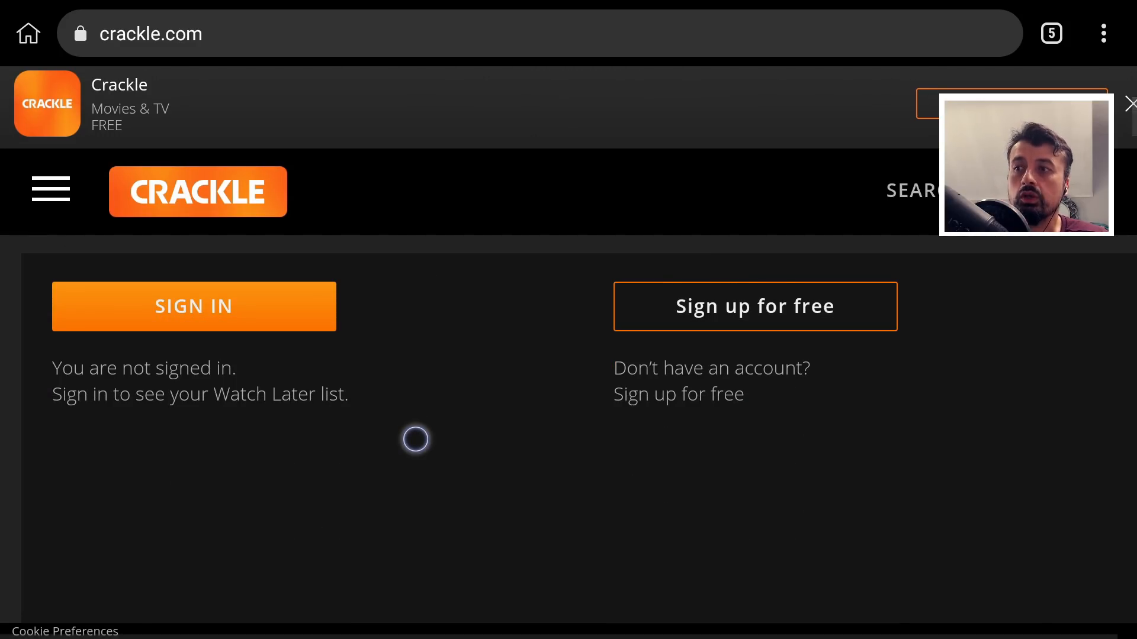
{"action": "scroll", "scroll_direction": "down", "scroll_amount": 3}
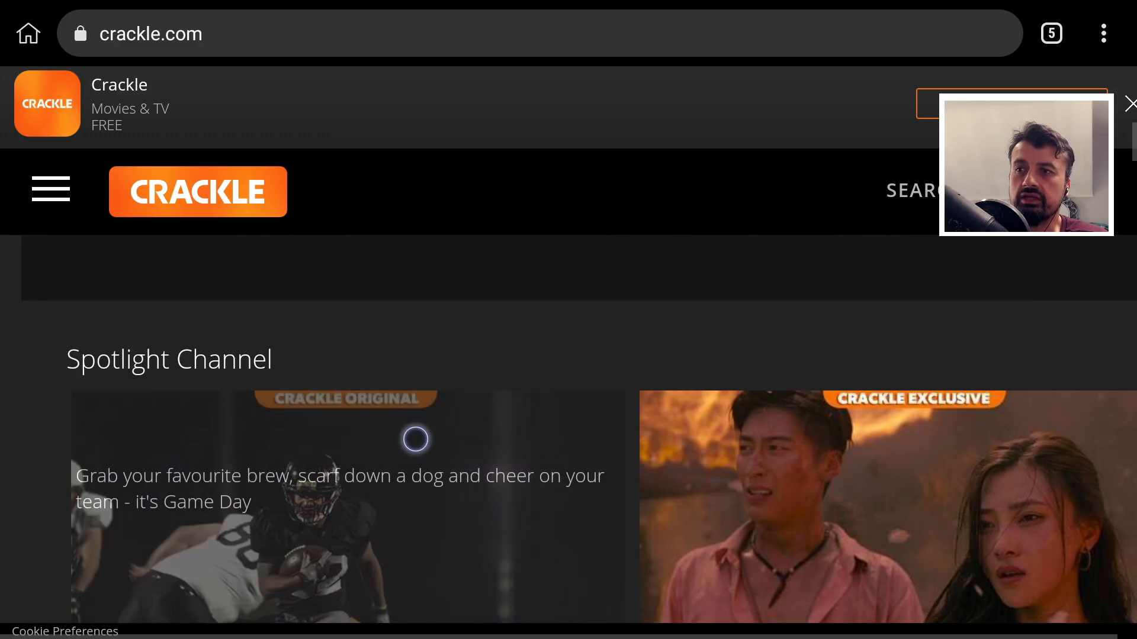
{"action": "scroll", "scroll_direction": "down", "scroll_amount": 3}
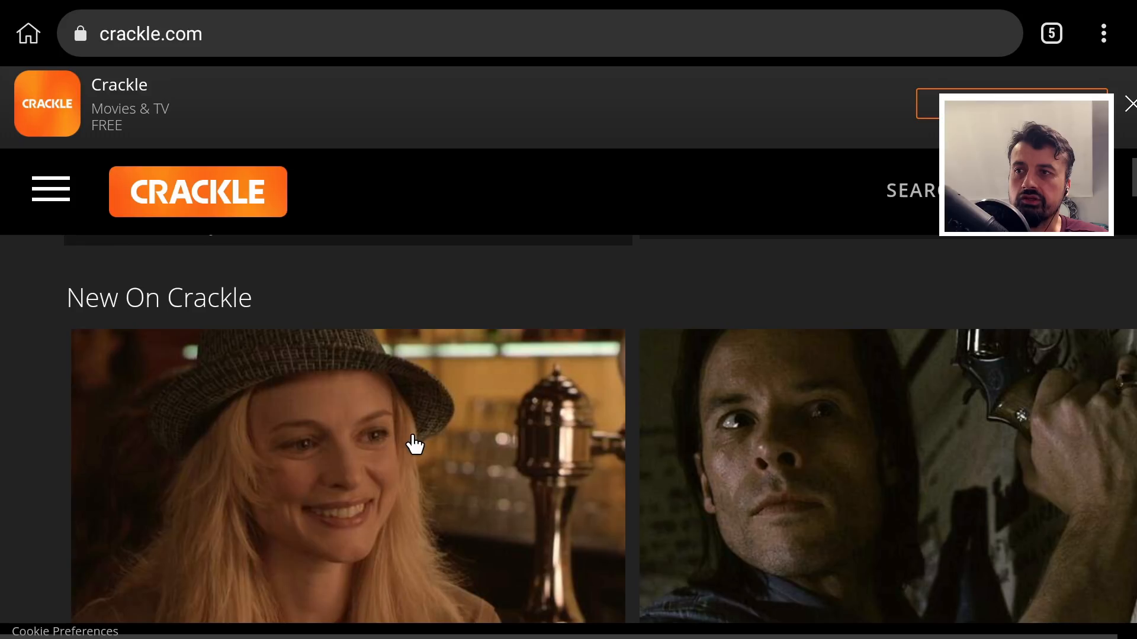
{"action": "scroll", "scroll_direction": "down", "scroll_amount": 3}
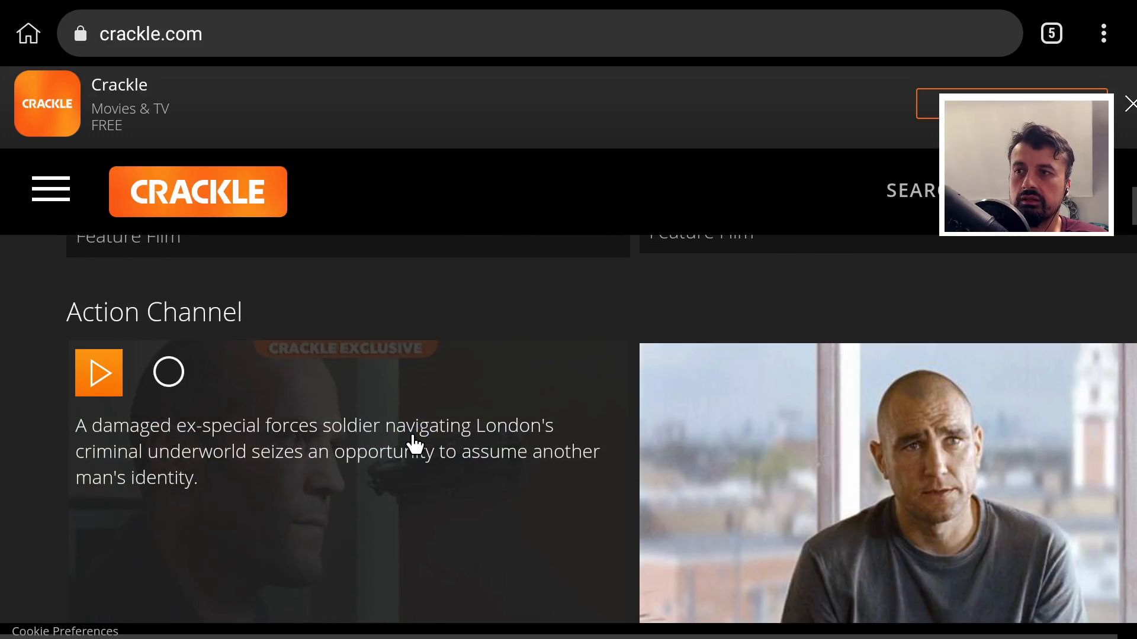
{"action": "scroll", "scroll_direction": "down", "scroll_amount": 3}
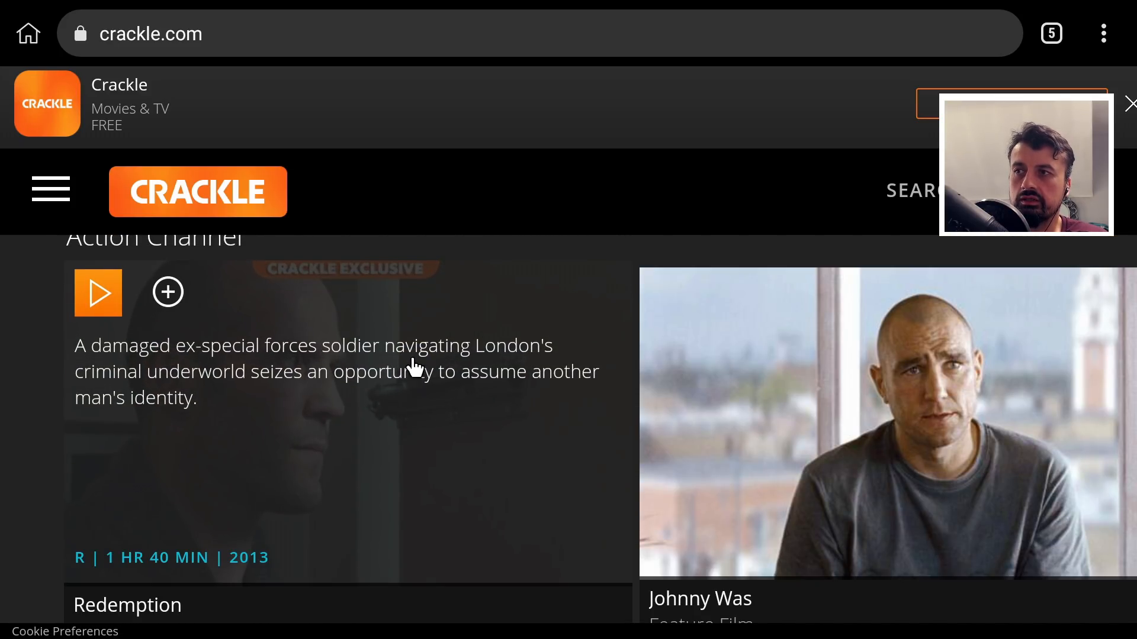
{"action": "mouse_move", "coordinate": [118, 348]}
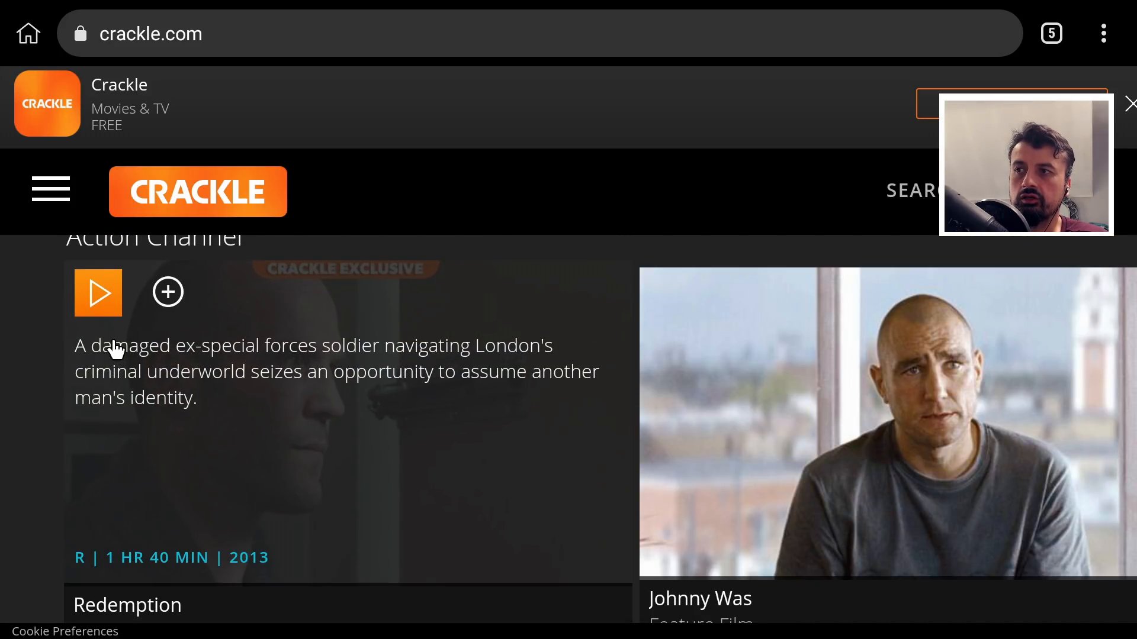
{"action": "left_click", "coordinate": [98, 292]}
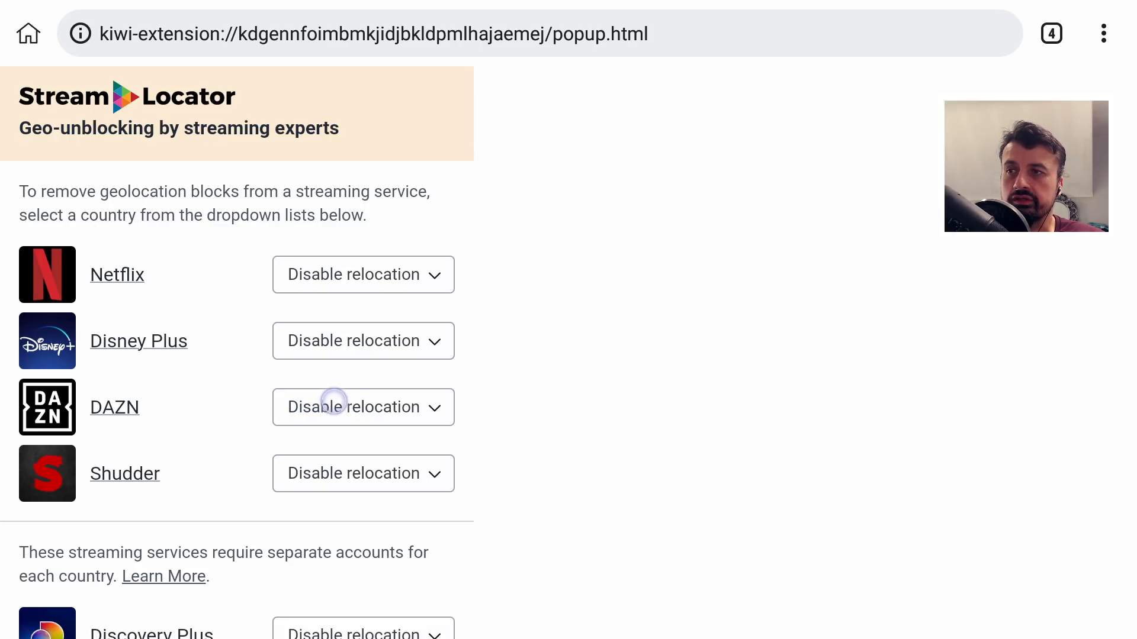
Set DAZN's relocation country to Canada and open the DAZN Canada home page.
{"action": "left_click", "coordinate": [363, 407]}
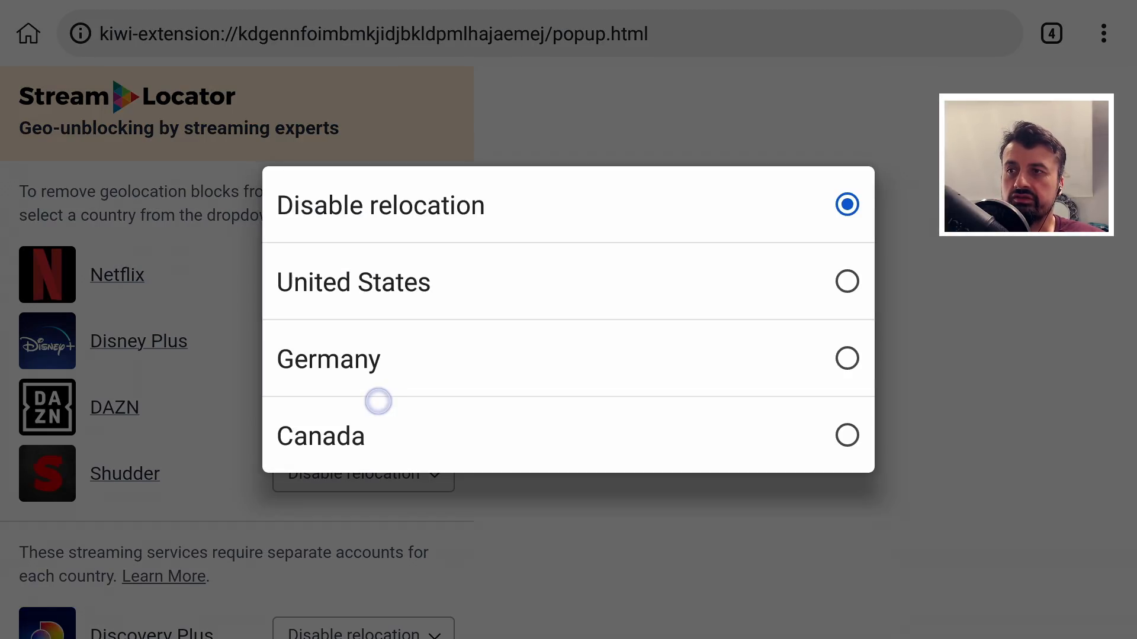
{"action": "left_click", "coordinate": [321, 436]}
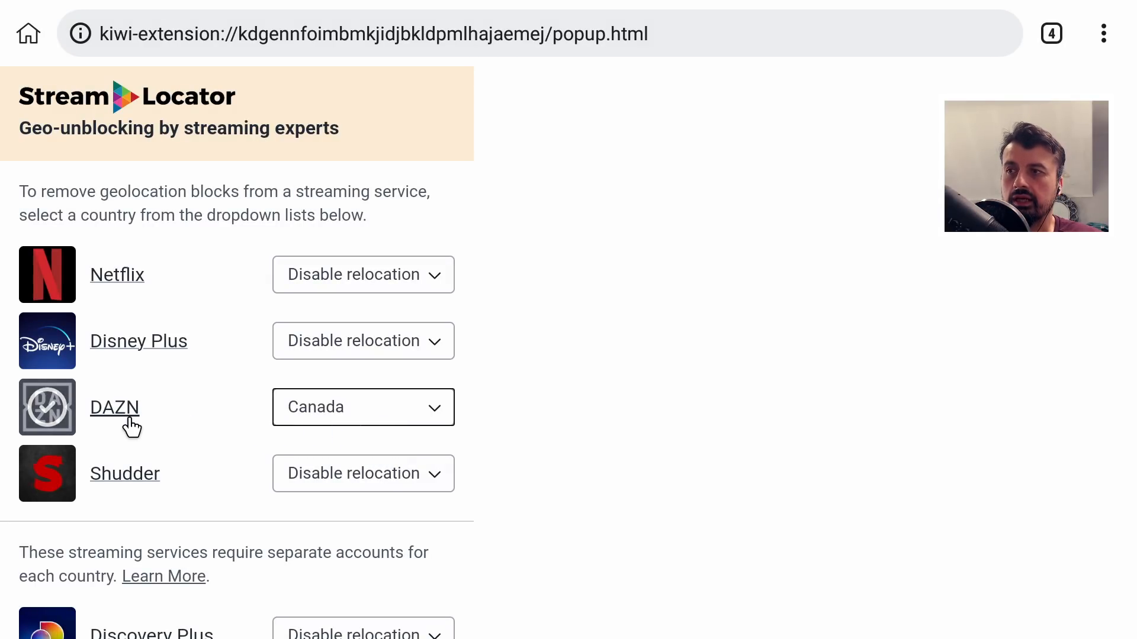
{"action": "left_click", "coordinate": [115, 408]}
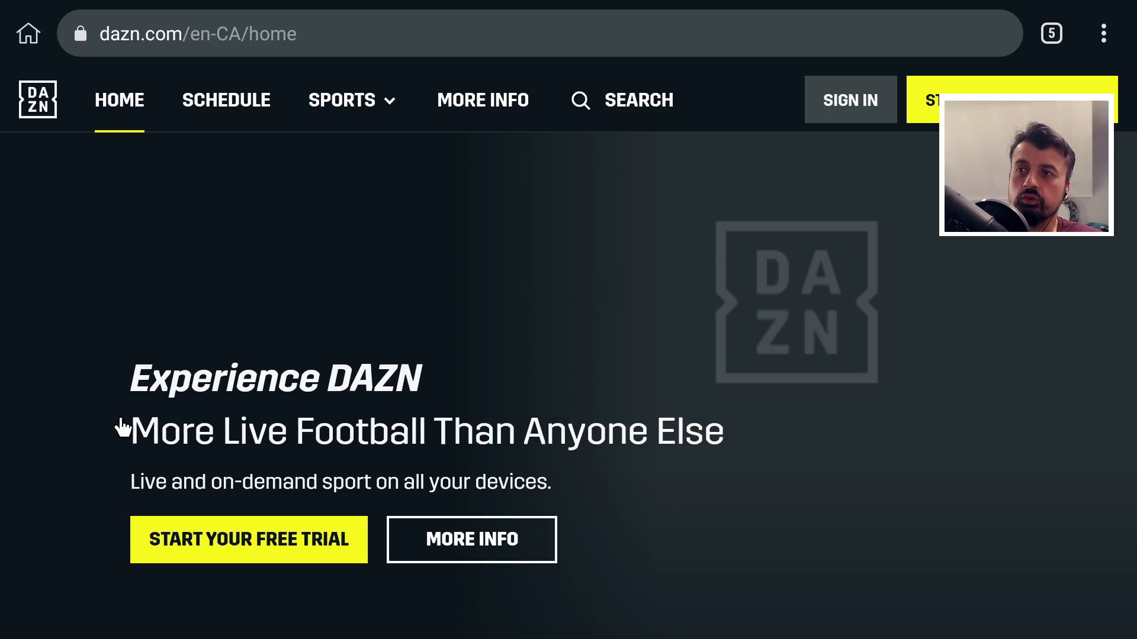
{"action": "mouse_move", "coordinate": [661, 434]}
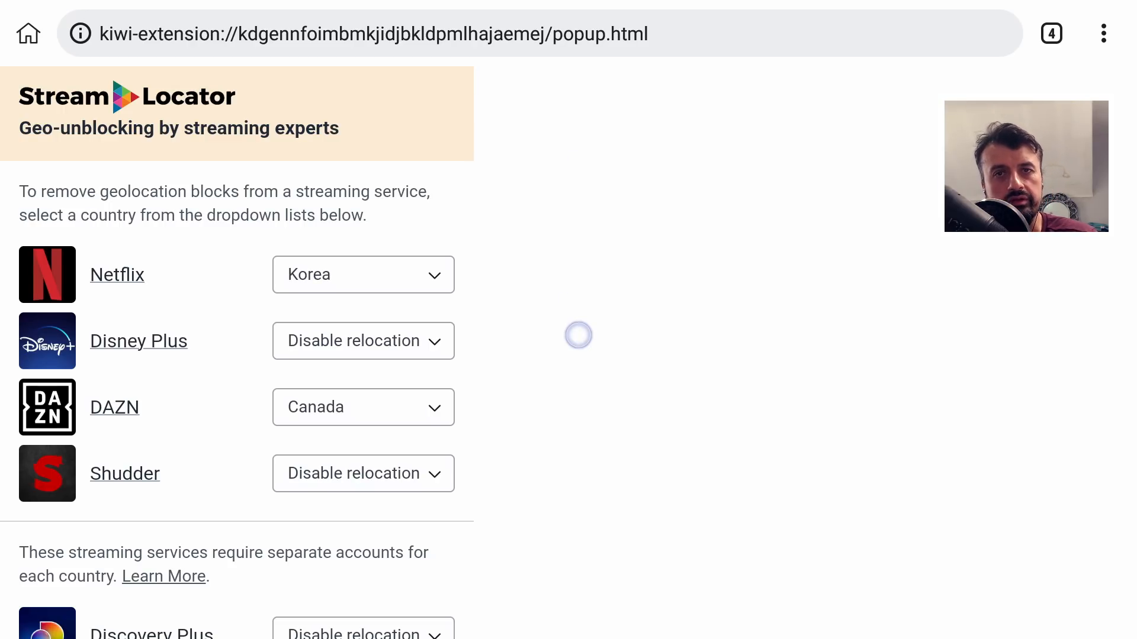
{"action": "scroll", "scroll_direction": "down", "scroll_amount": 3}
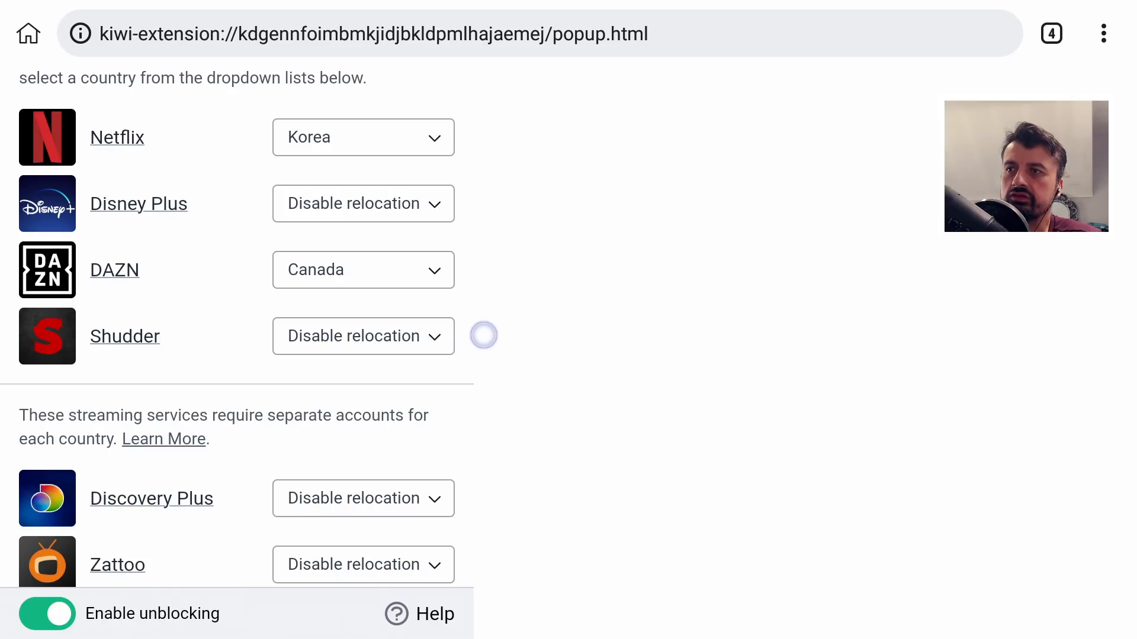
{"action": "scroll", "scroll_direction": "down", "scroll_amount": 3}
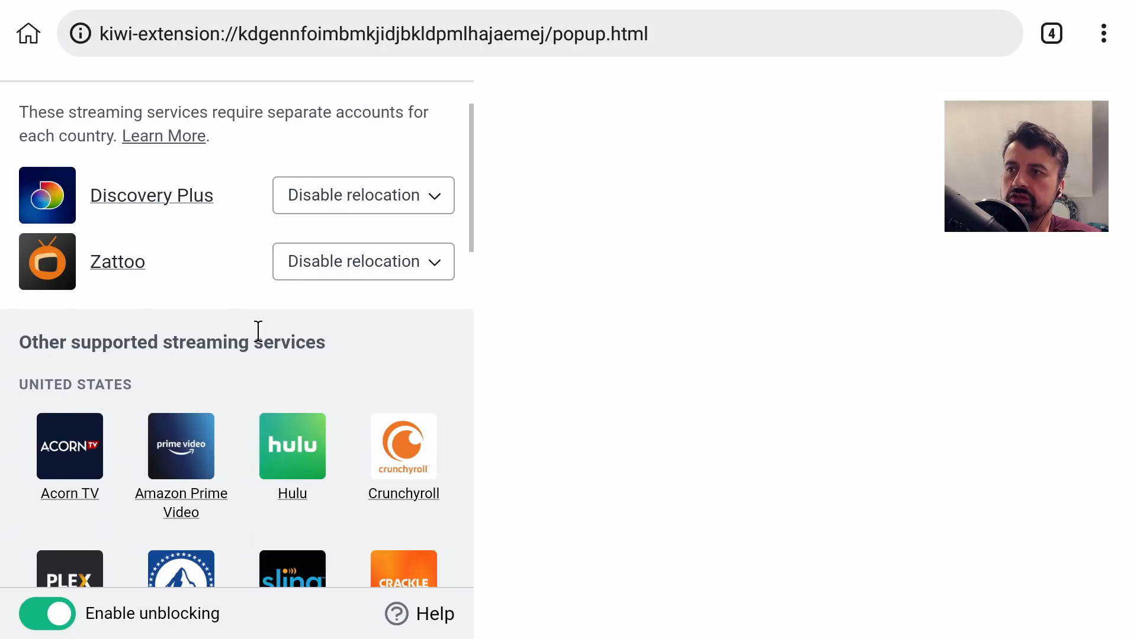
{"action": "scroll", "scroll_direction": "down", "scroll_amount": 3}
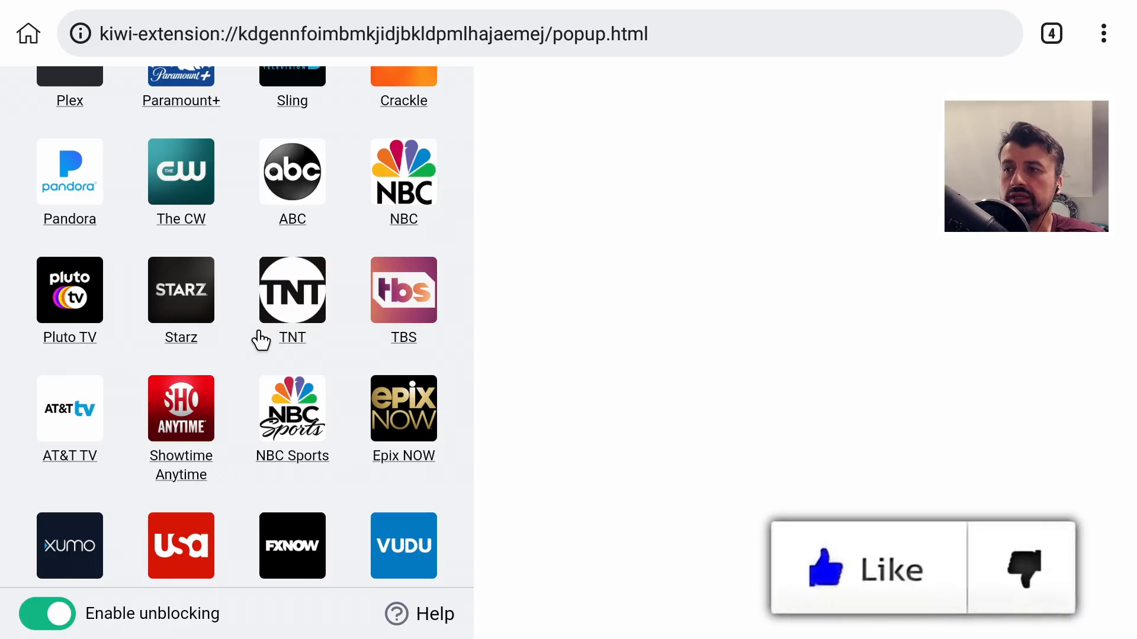
{"action": "scroll", "scroll_direction": "down", "scroll_amount": 3}
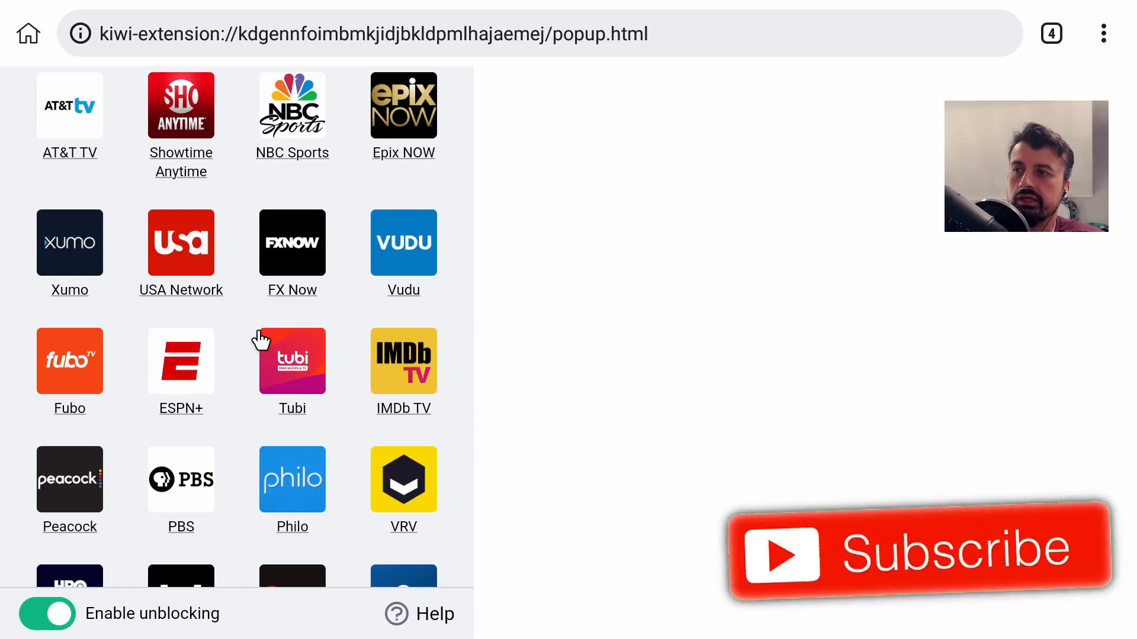
{"action": "left_click", "coordinate": [919, 557]}
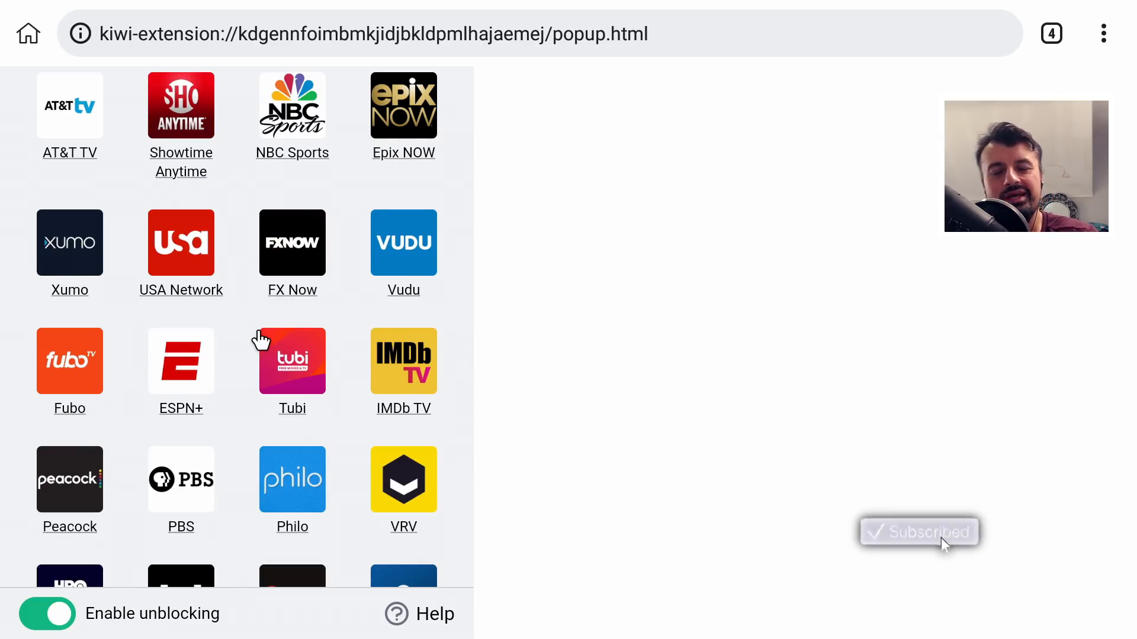